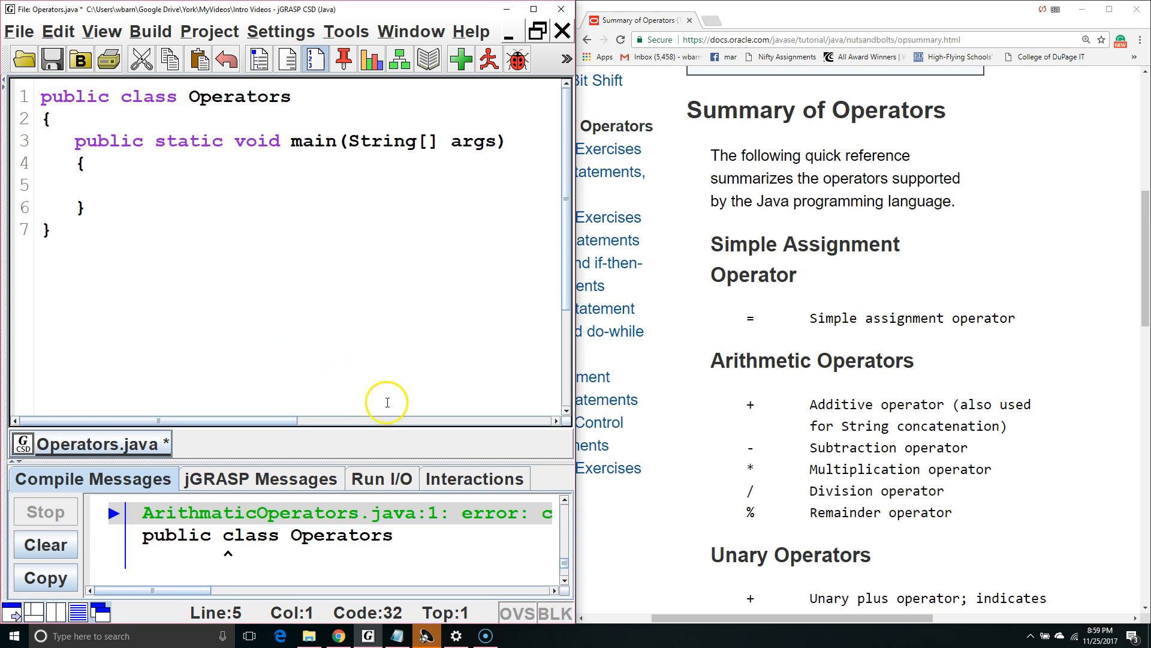
mouse_move(506, 421)
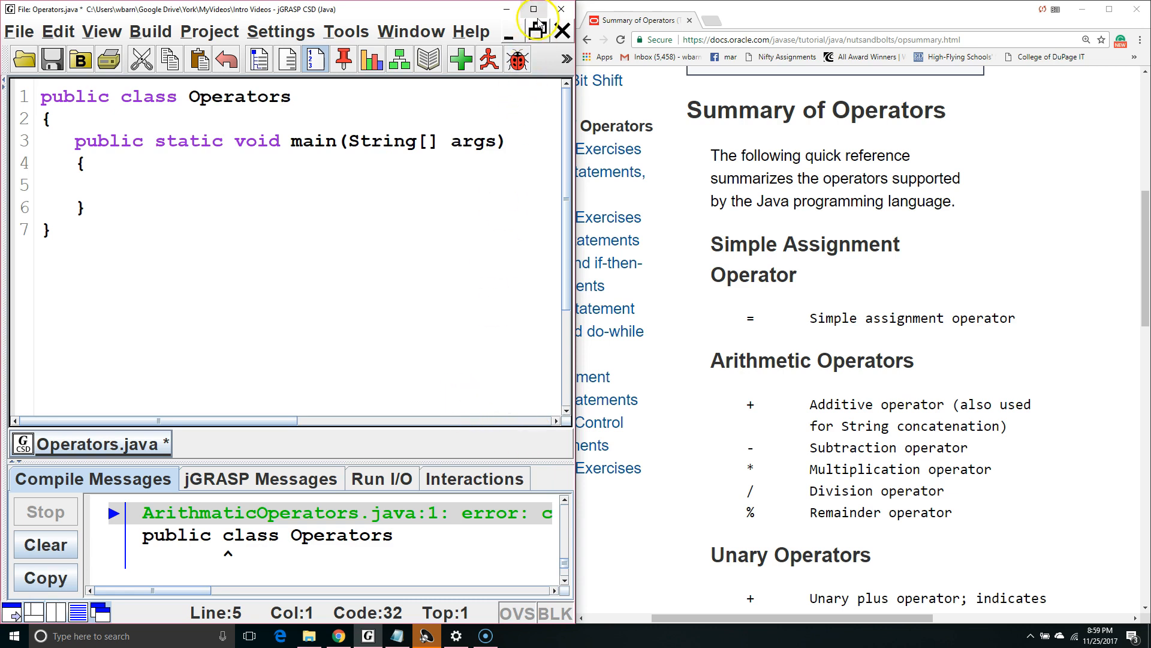
Maximize the window and declare int x; then assign x = 3; inside main.
left_click(535, 26)
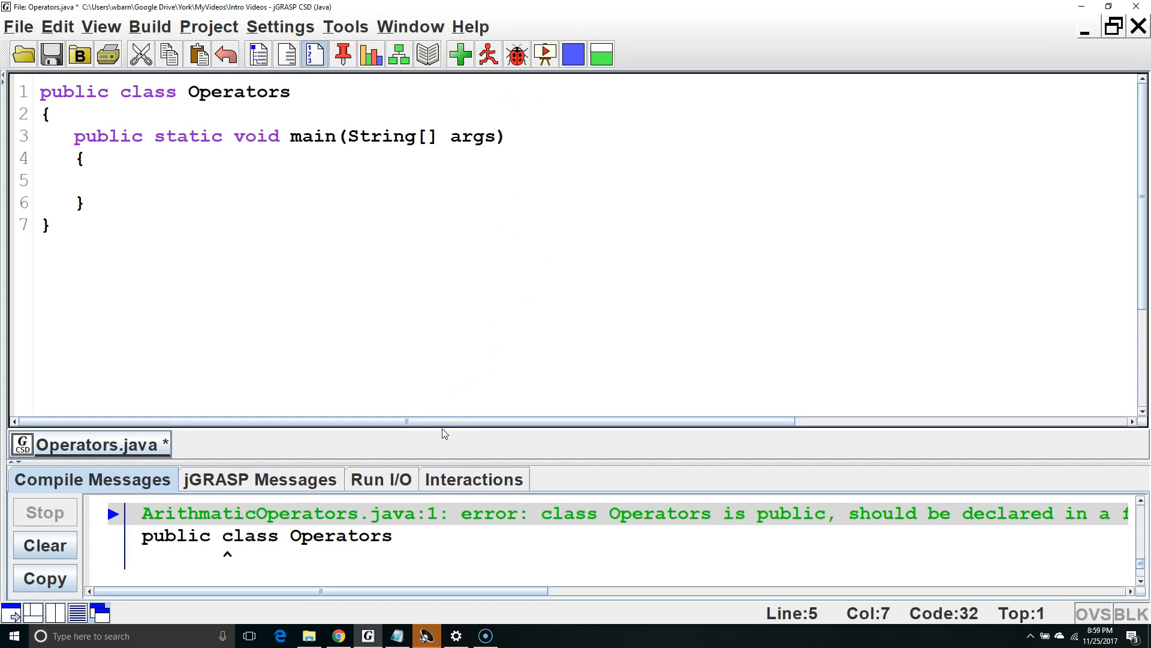
type("int x;")
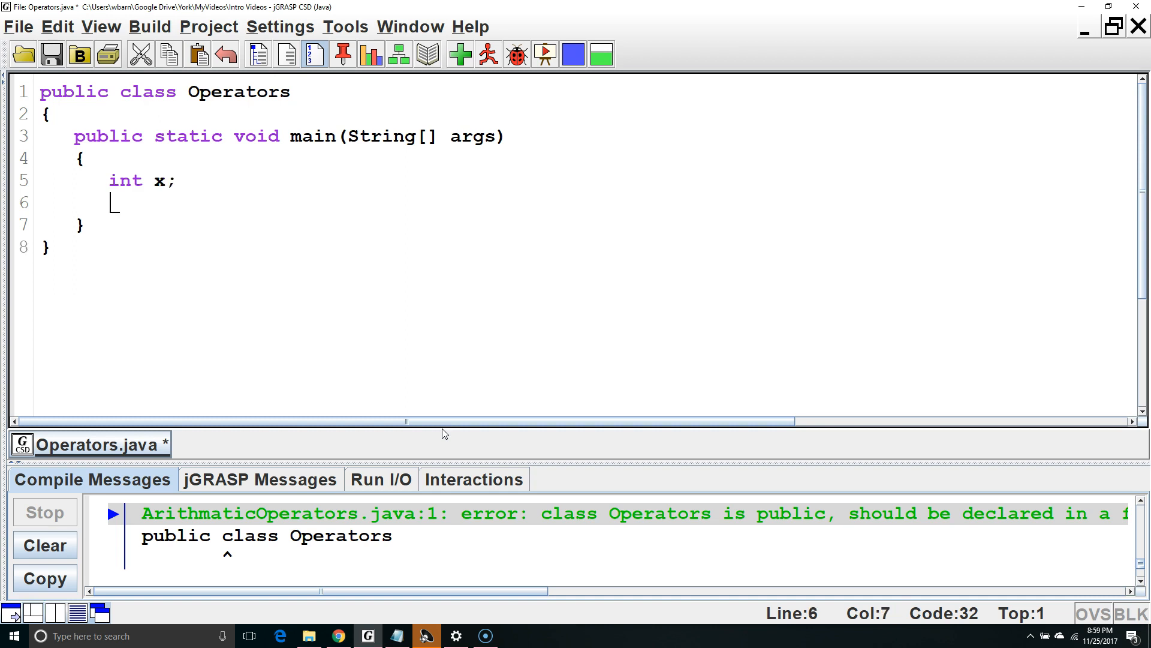
type("x =")
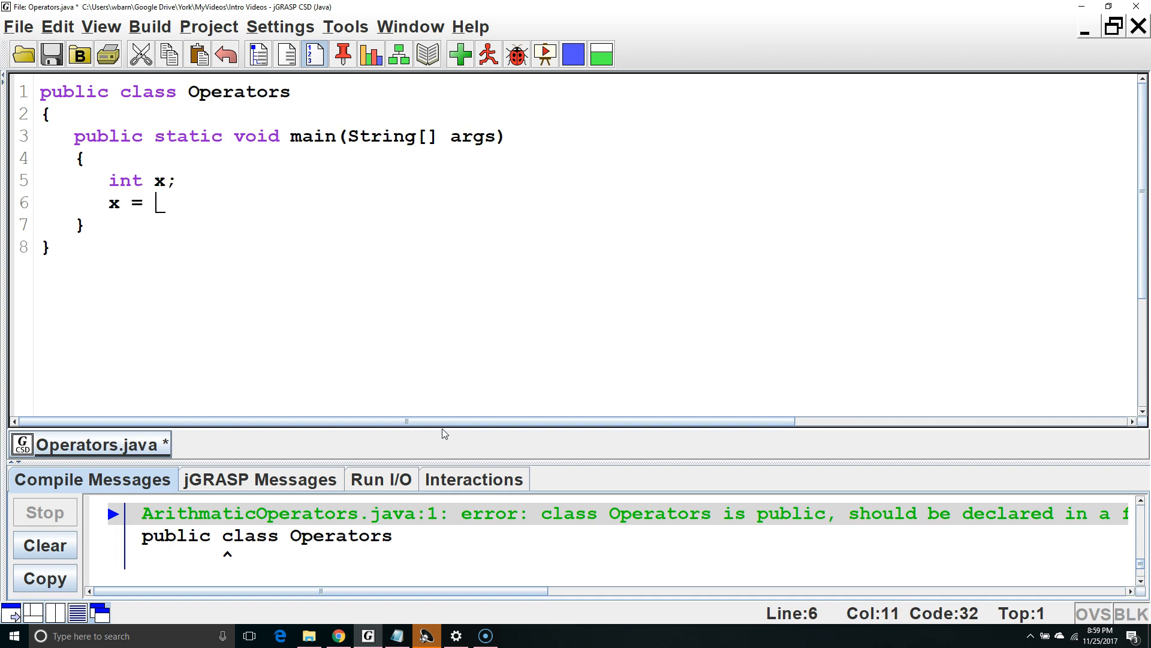
type("3;")
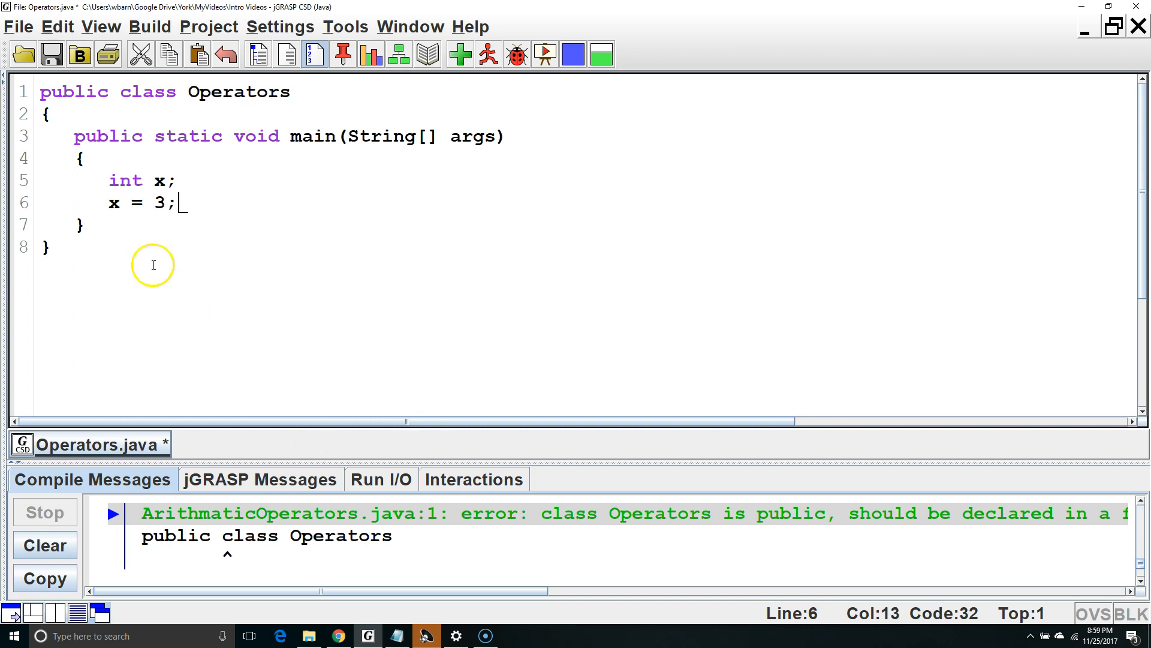
Try replacing the = with <- in the assignment, then select it to restore =.
left_click(137, 203)
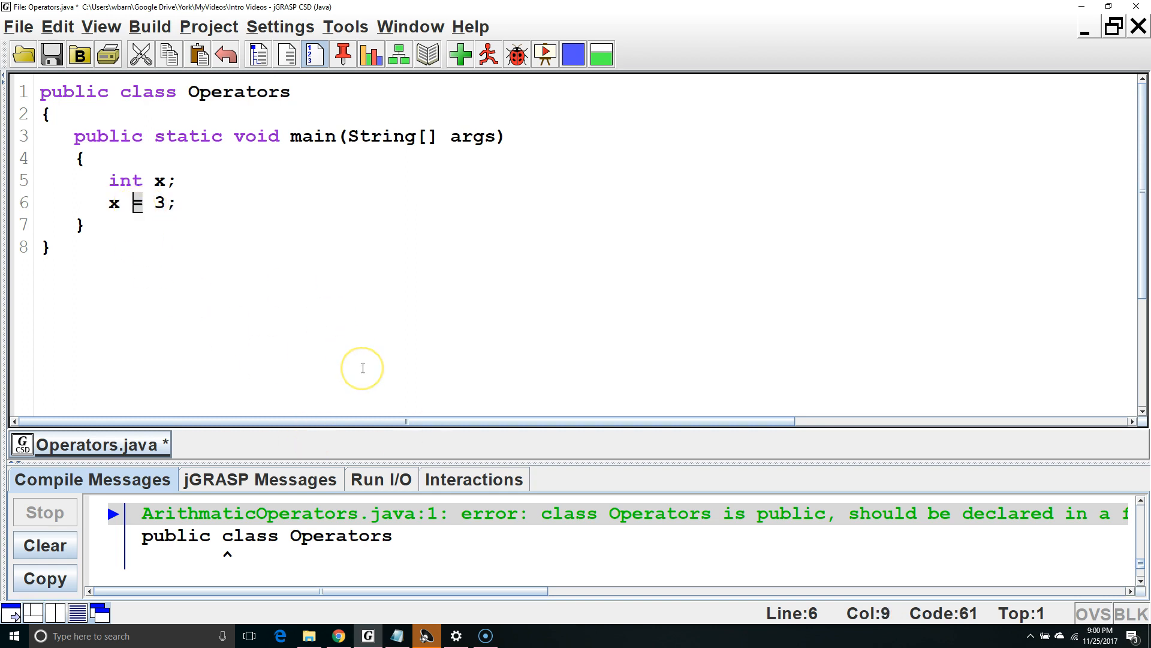
mouse_move(362, 369)
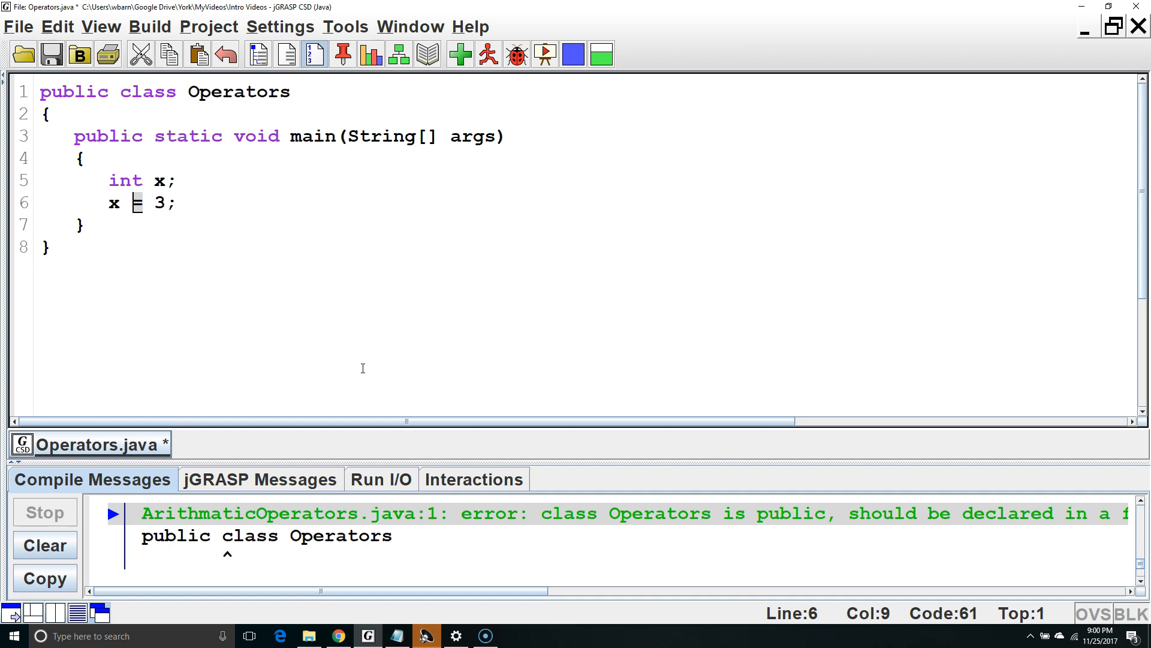
type("<-")
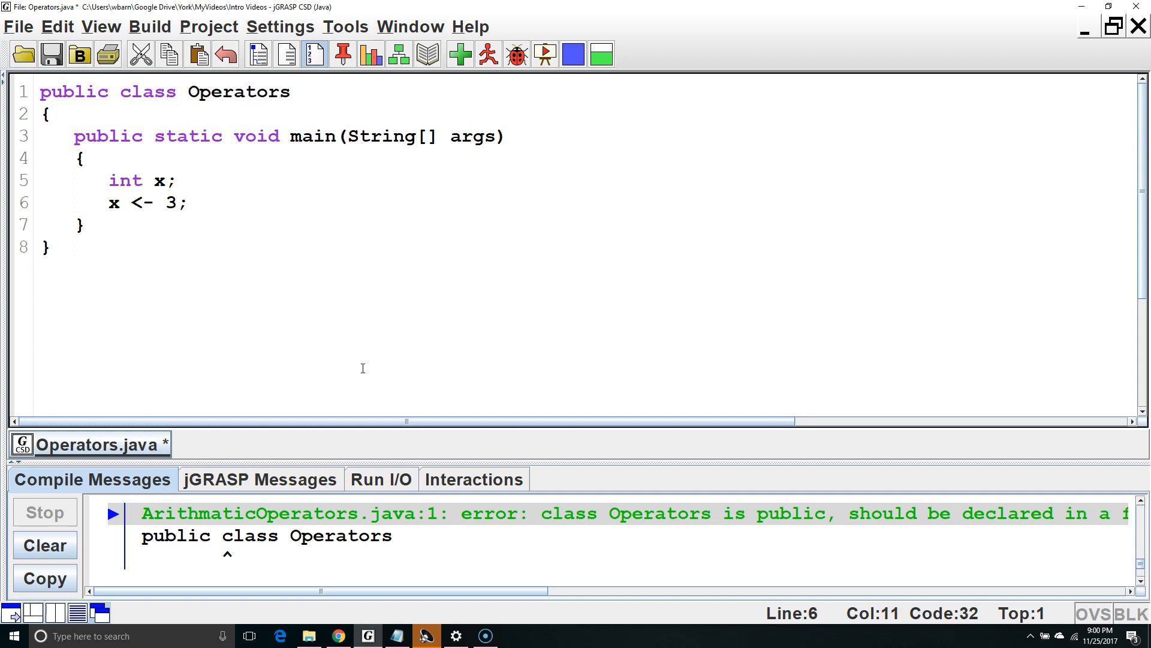
double_click(170, 202)
type("=")
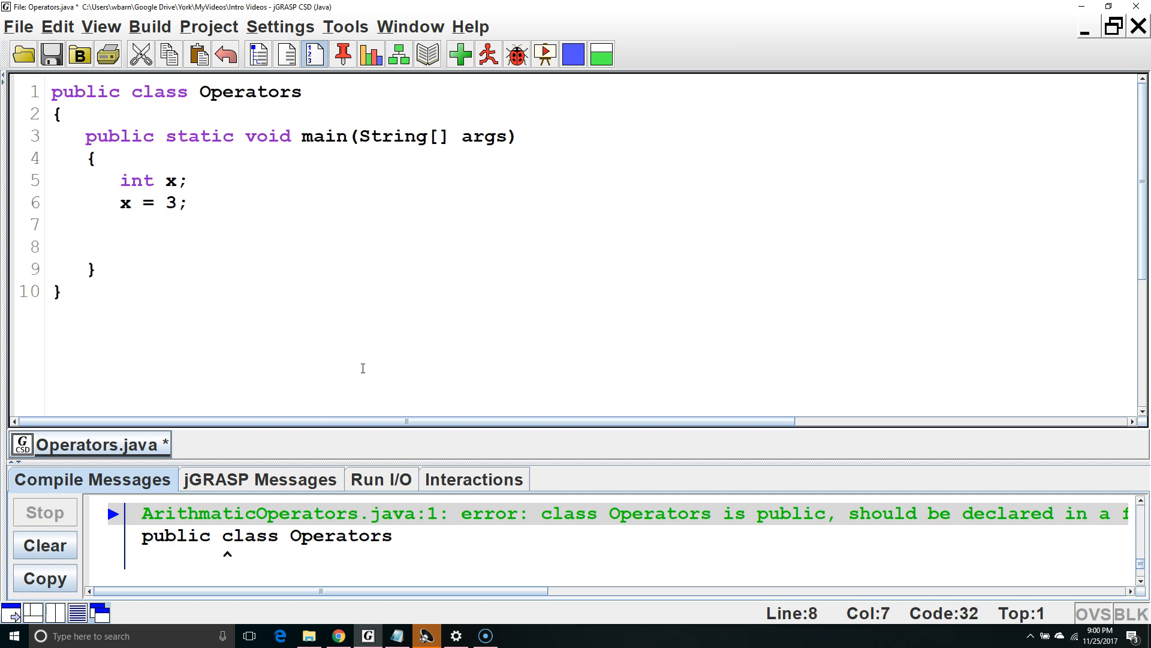
Add System.out.println(3 + 3); to main and run it to print 6.
type("Syst")
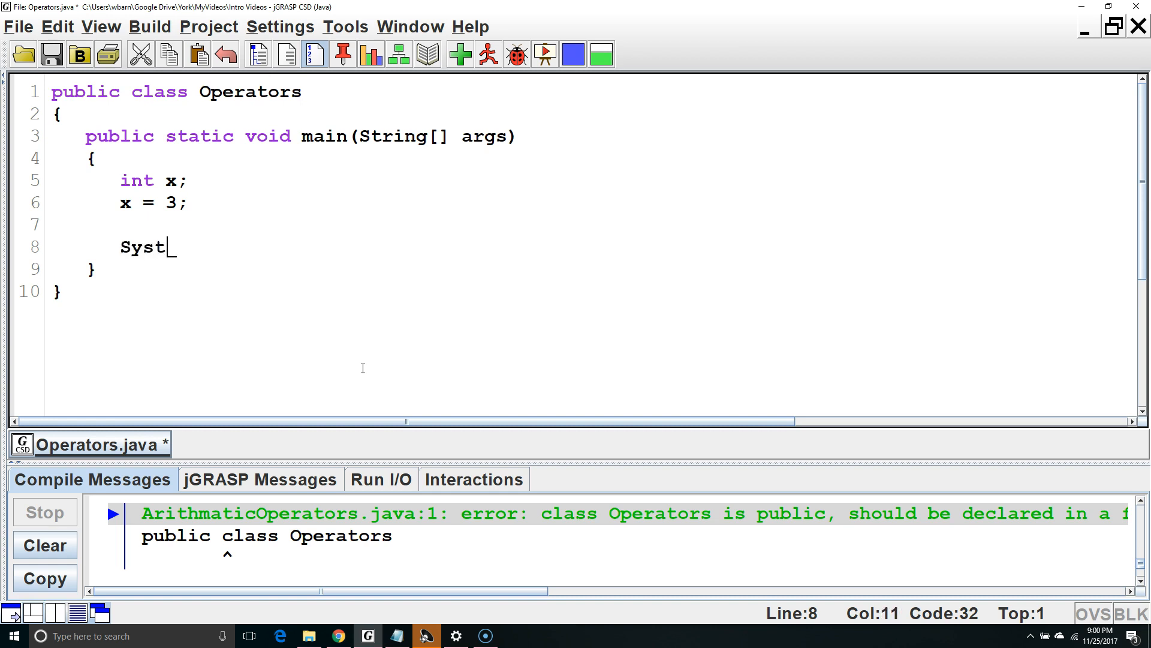
type("em.out.println")
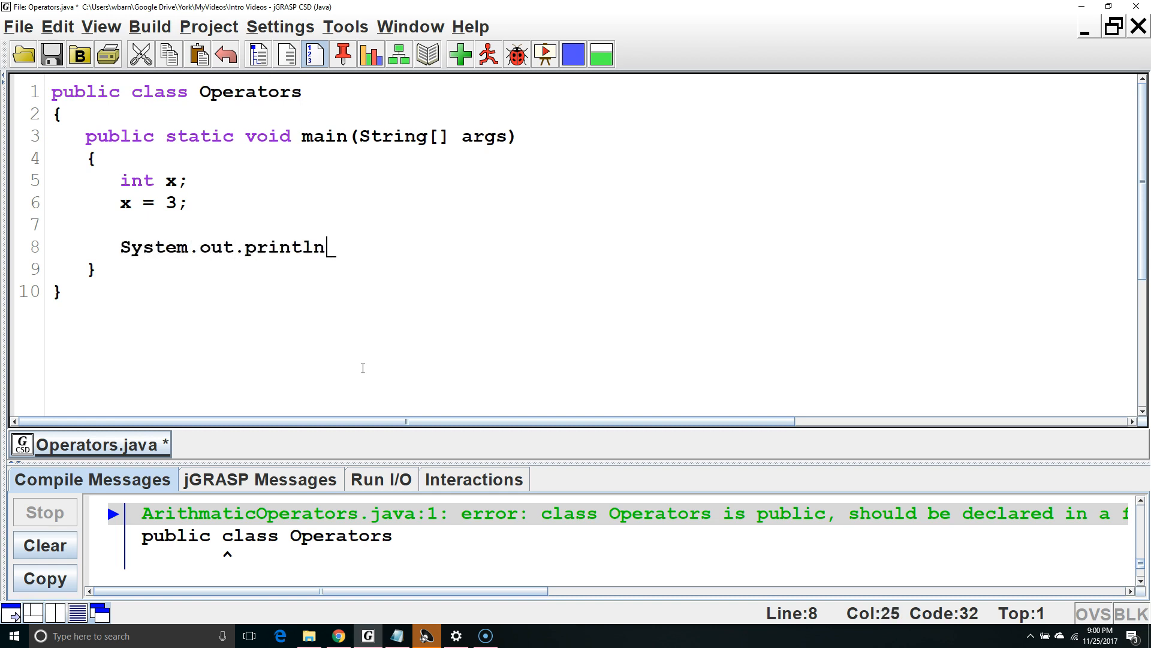
type("(3")
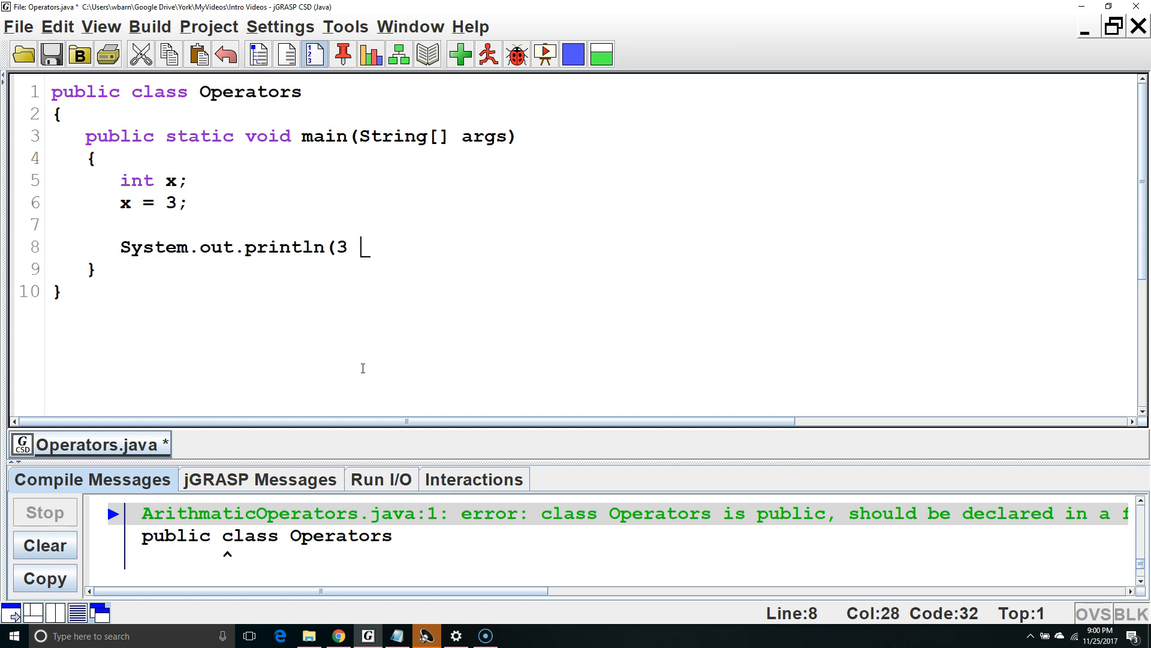
type("+ 3)")
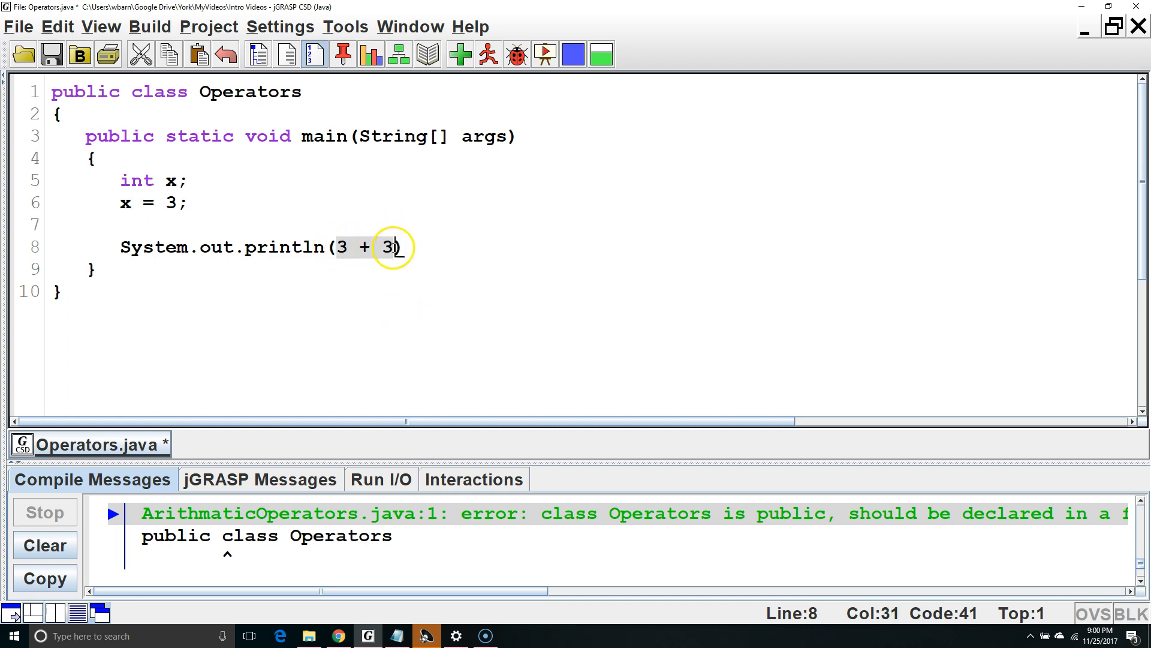
type(";")
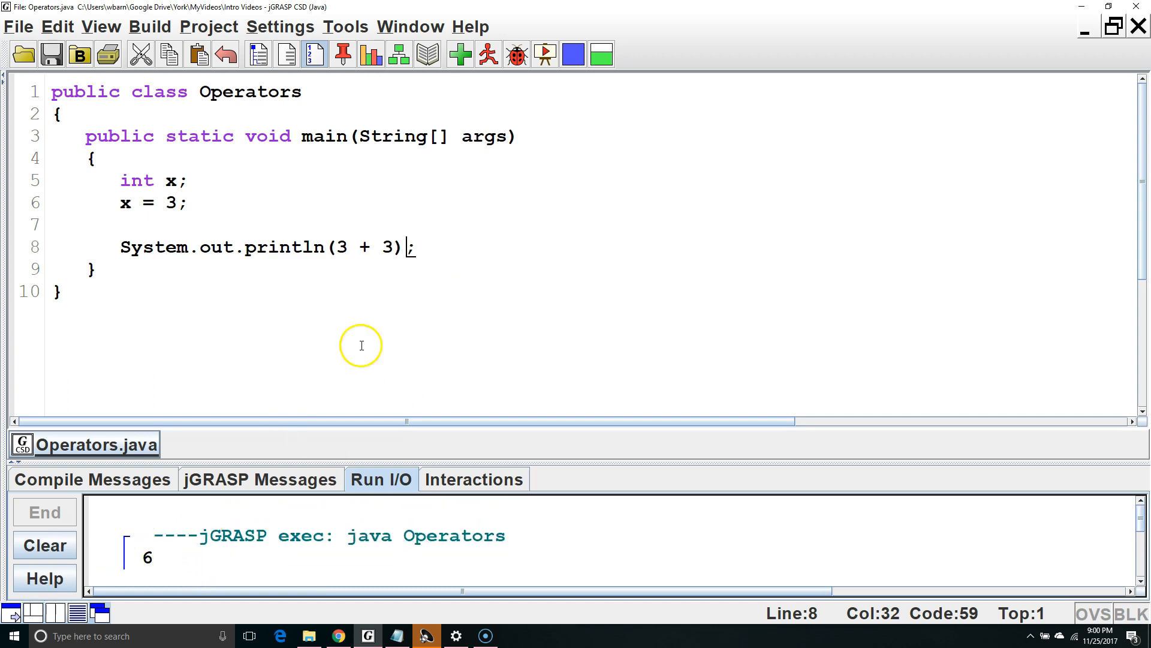
Change the println operator to -, then *, then /, leaving println(3 / 3) with blank lines below.
type("-")
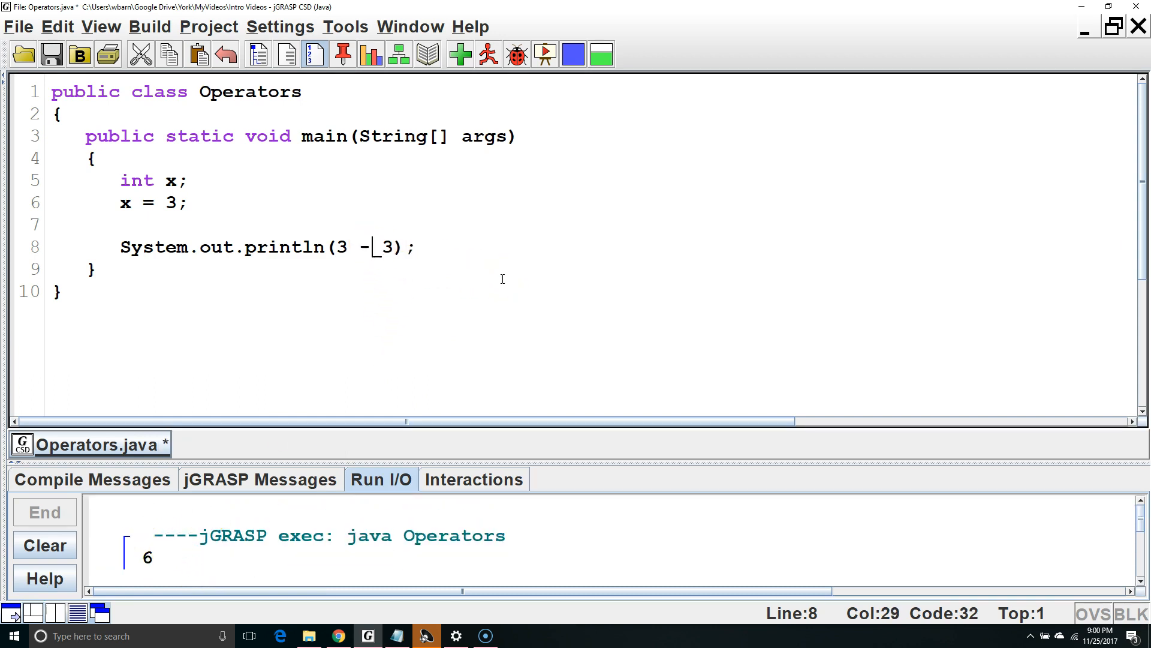
type("*")
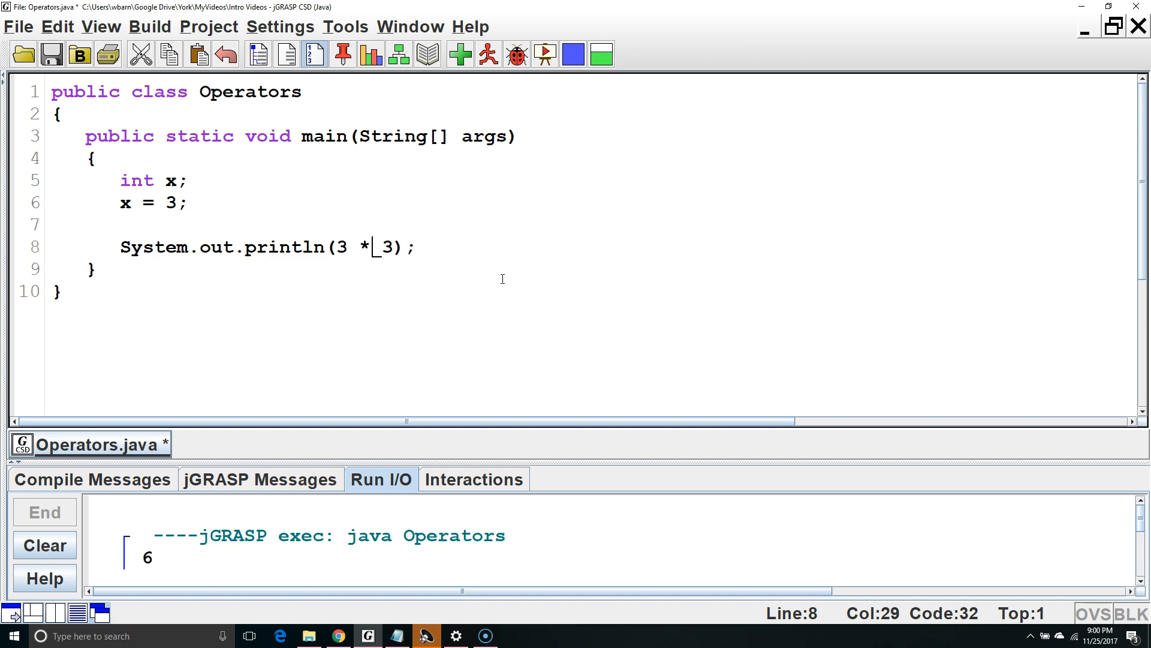
type("/")
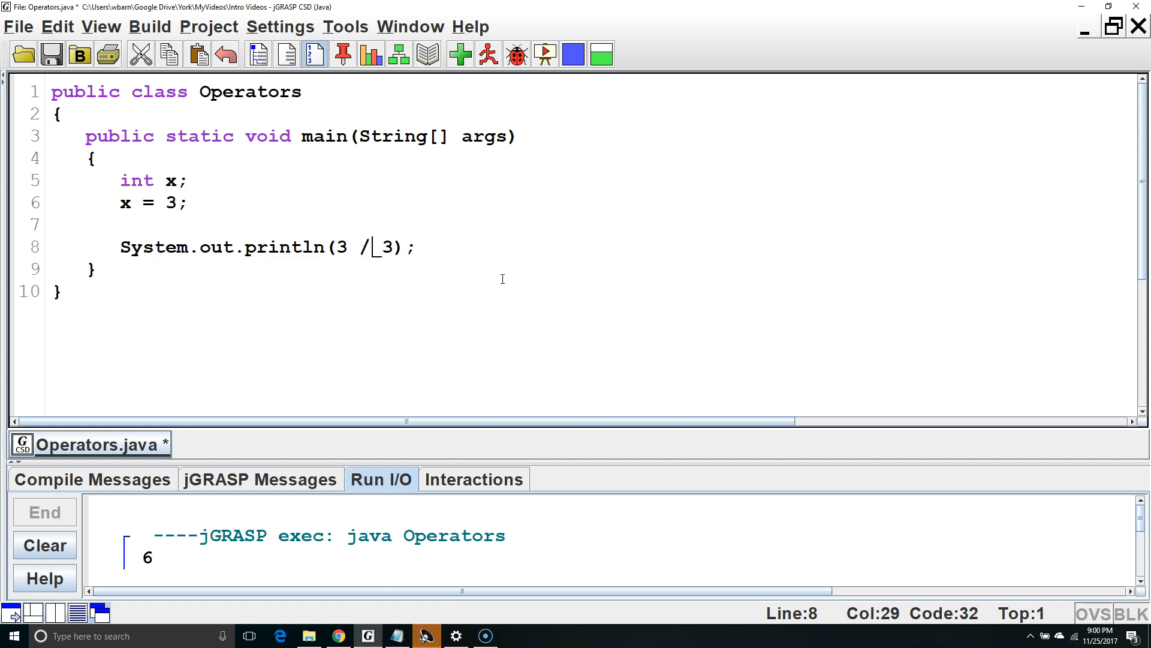
mouse_move(490, 281)
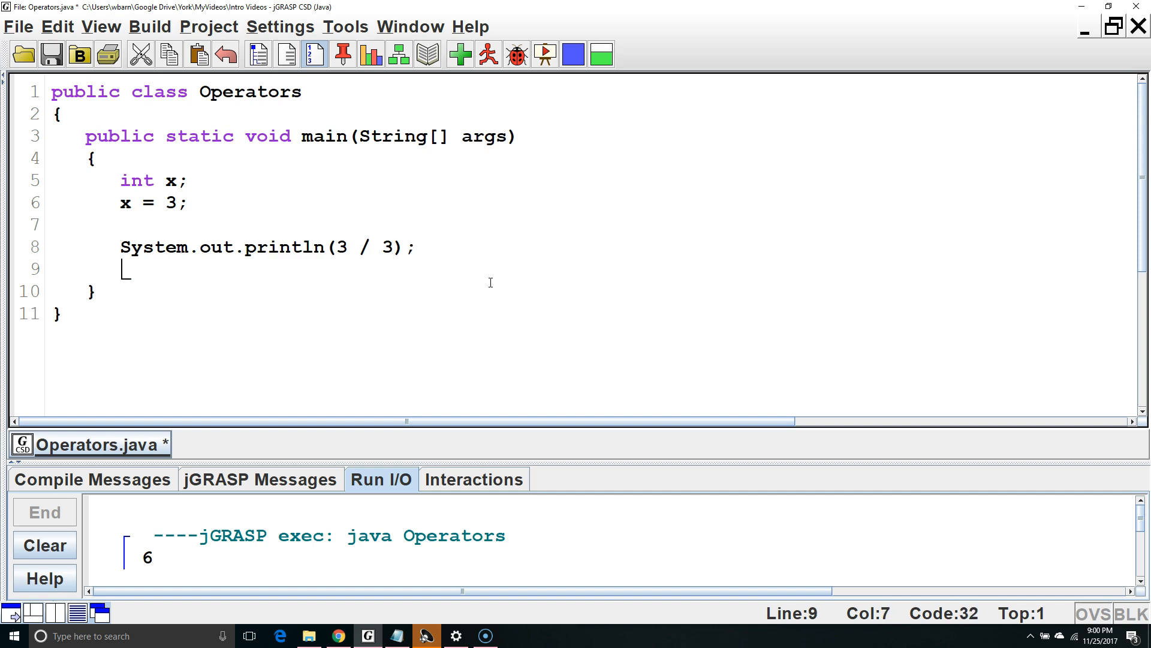
key("enter")
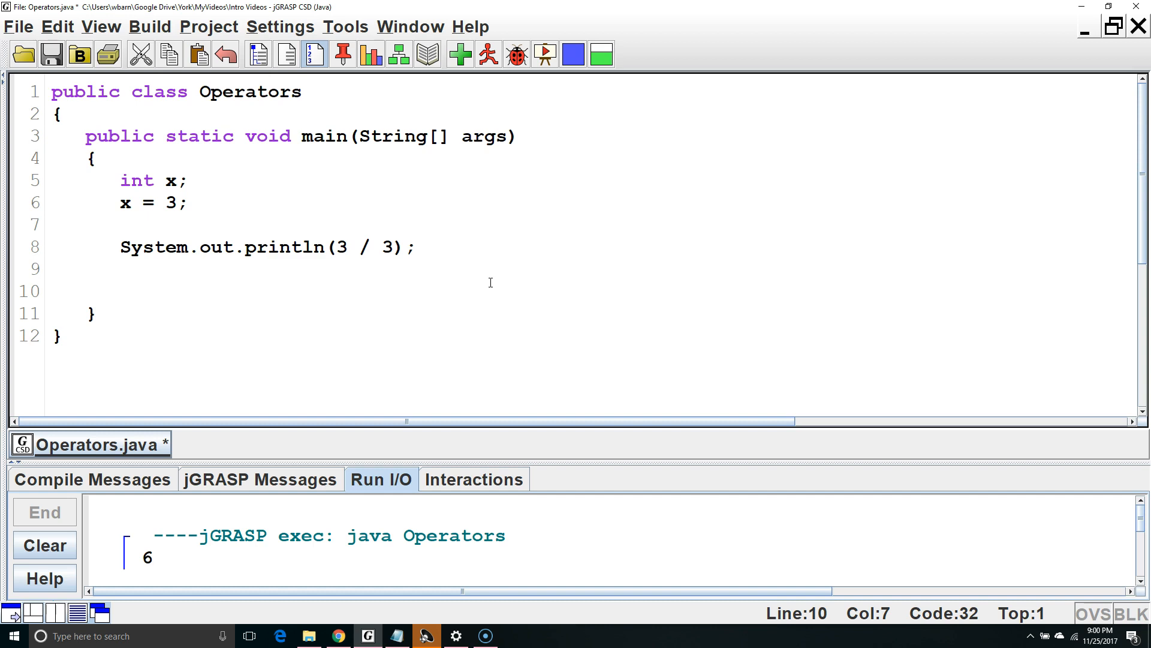
Add the assignments x = 3 * 3; and x = 3 * x; on the new lines.
type("x =")
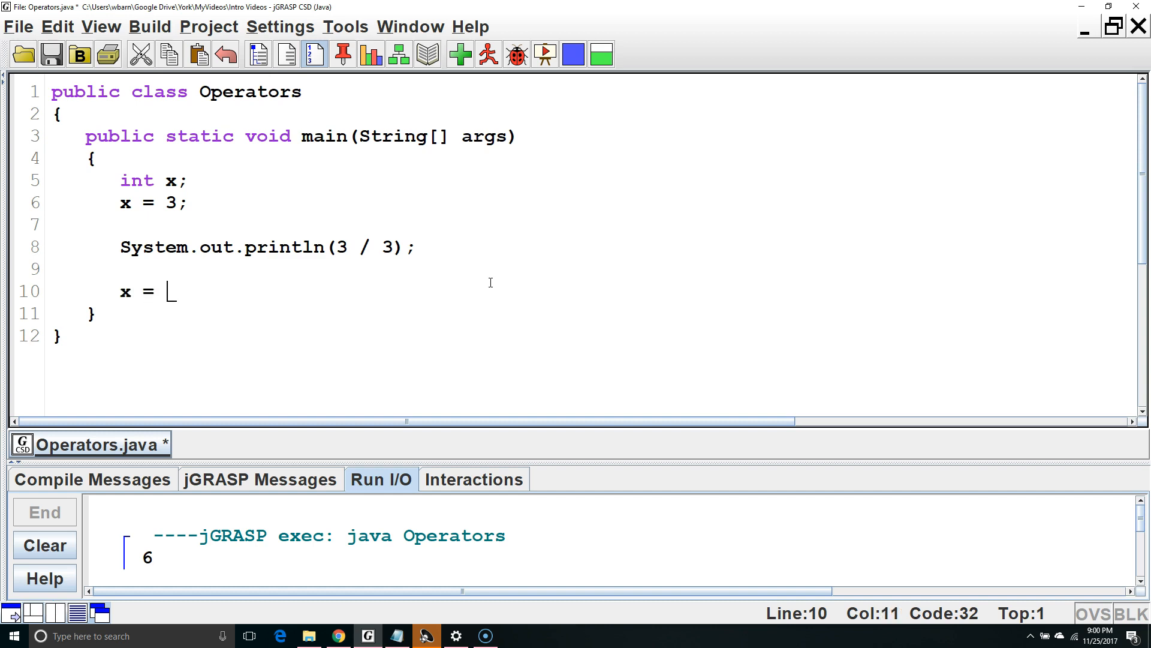
type("3 *")
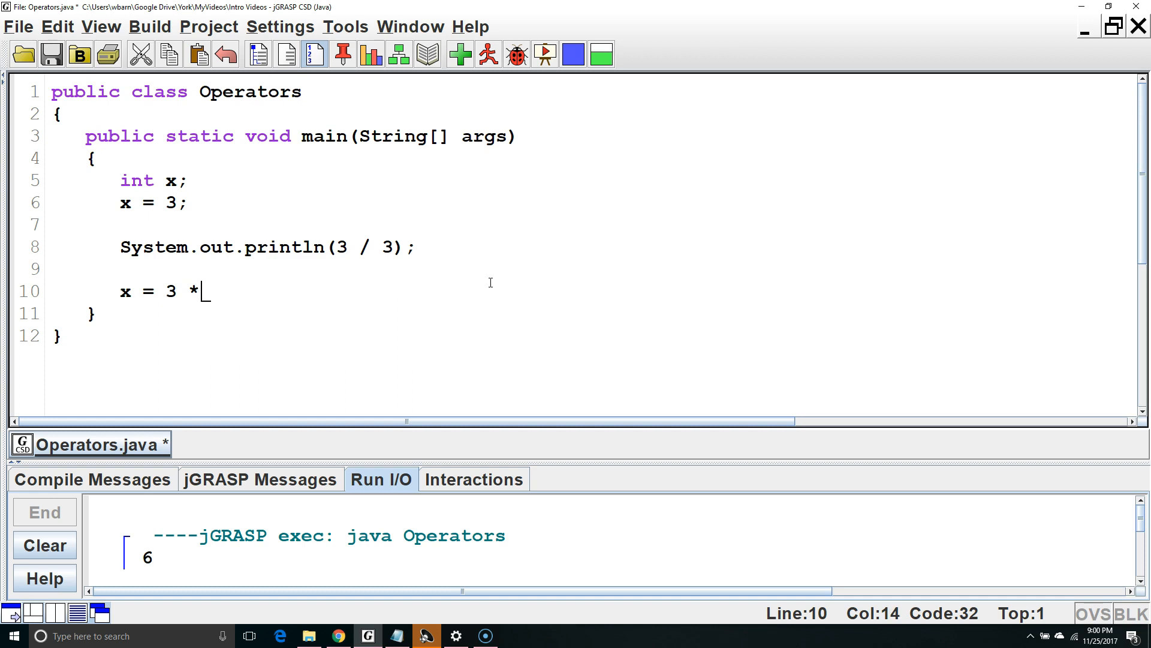
type("3;")
type("x = 3")
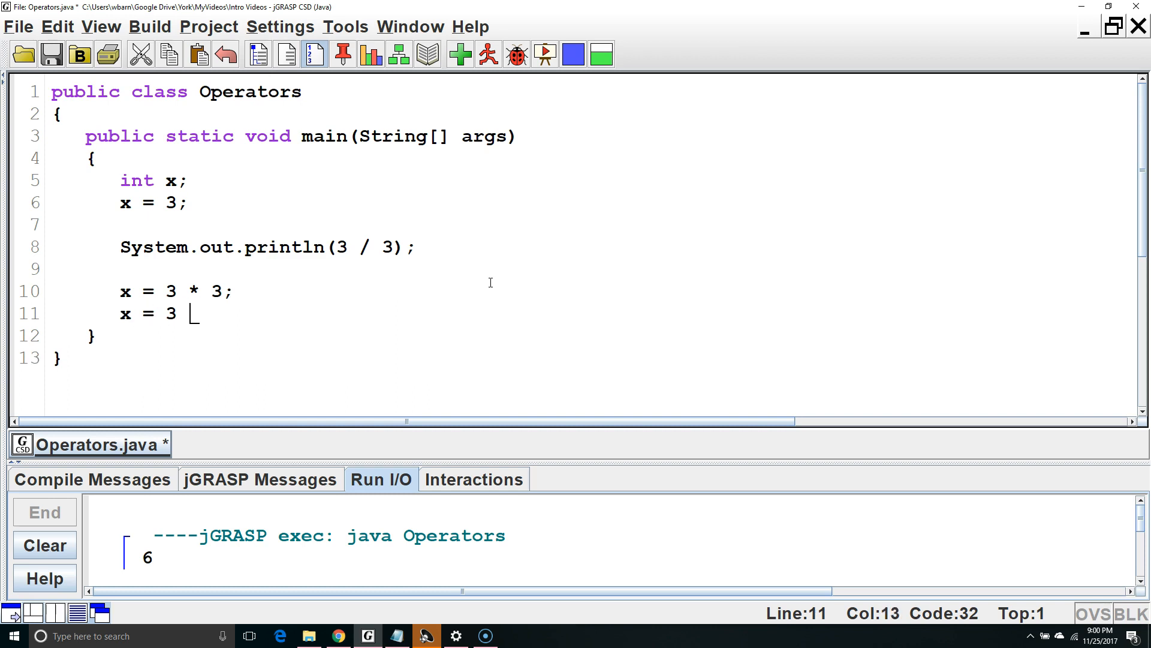
type("* x;")
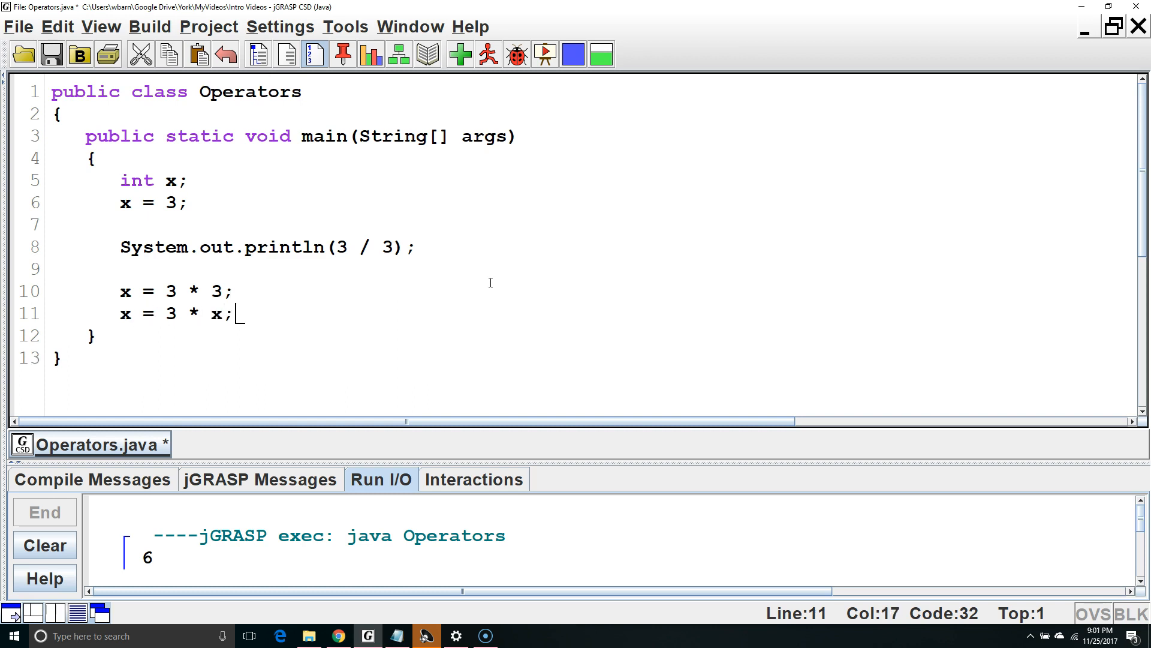
left_click(216, 313)
type("Sy")
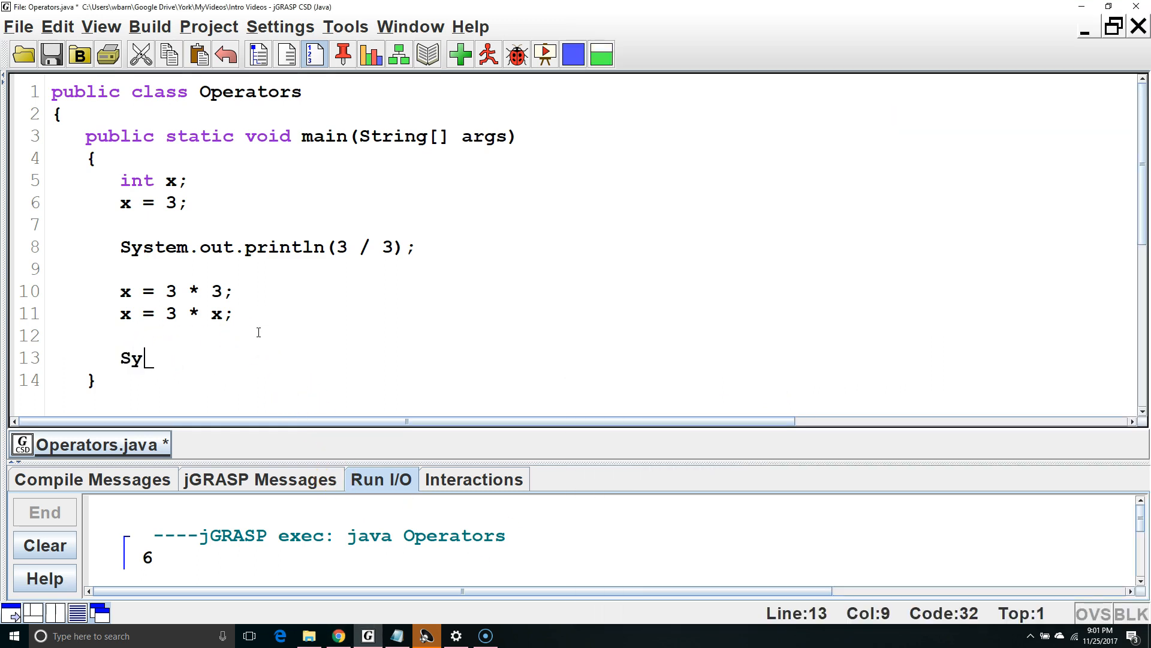
Add System.out.println(4 % 3); and run it to print 1.
type("stem.out.println")
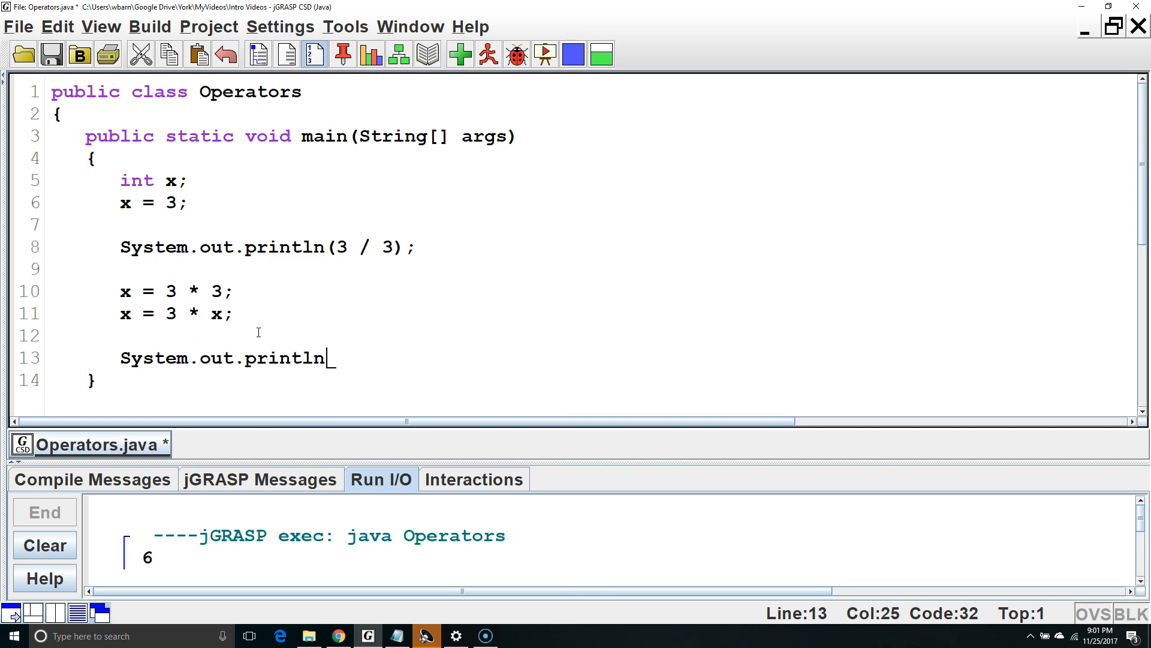
type("(4")
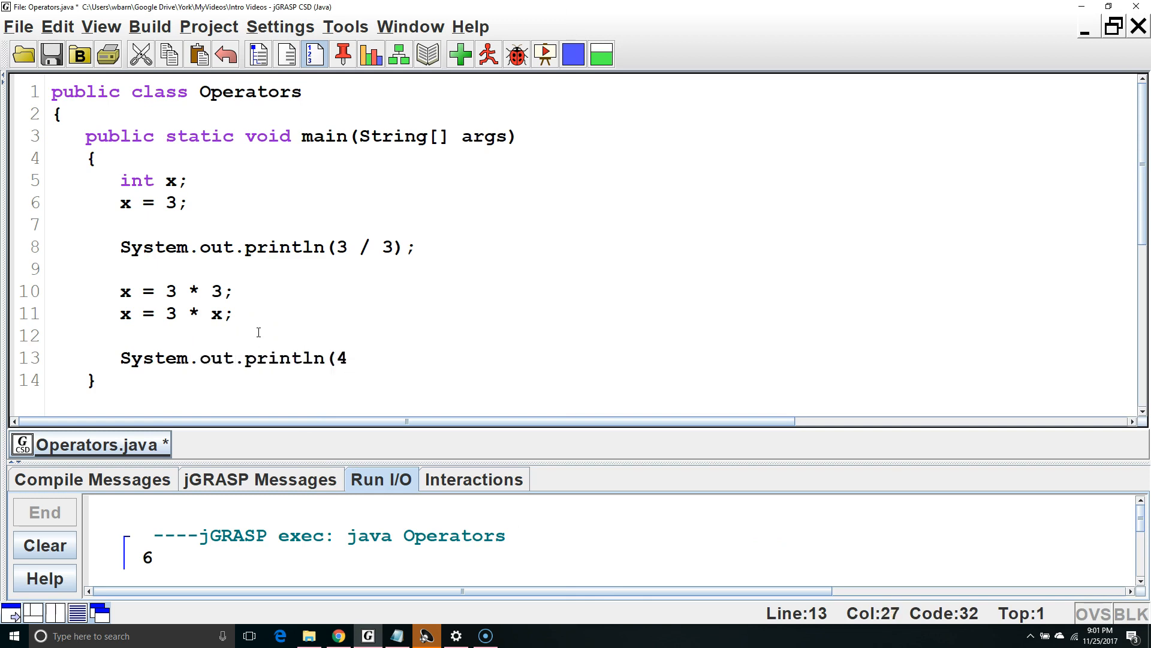
type("% 3")
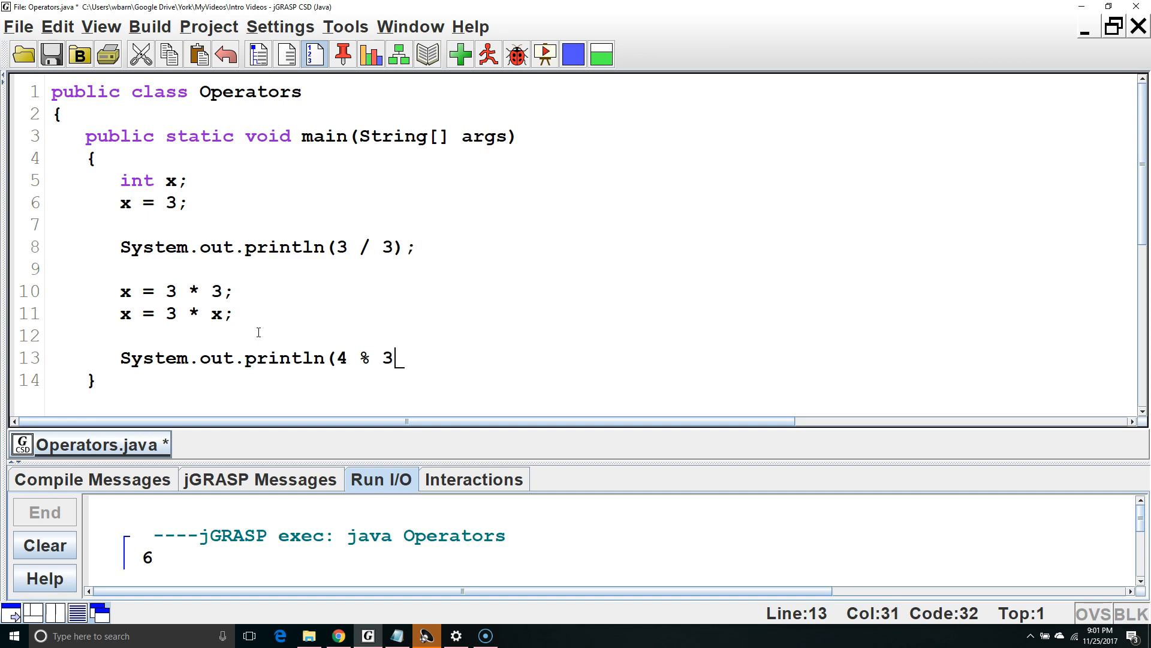
type(")")
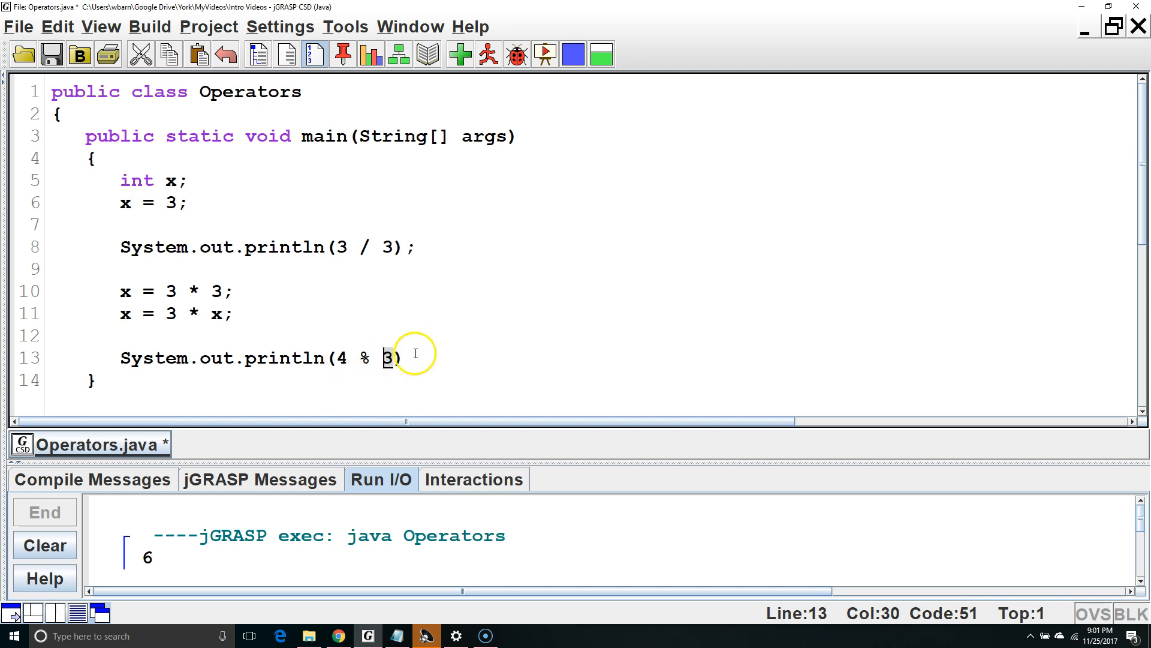
type(";")
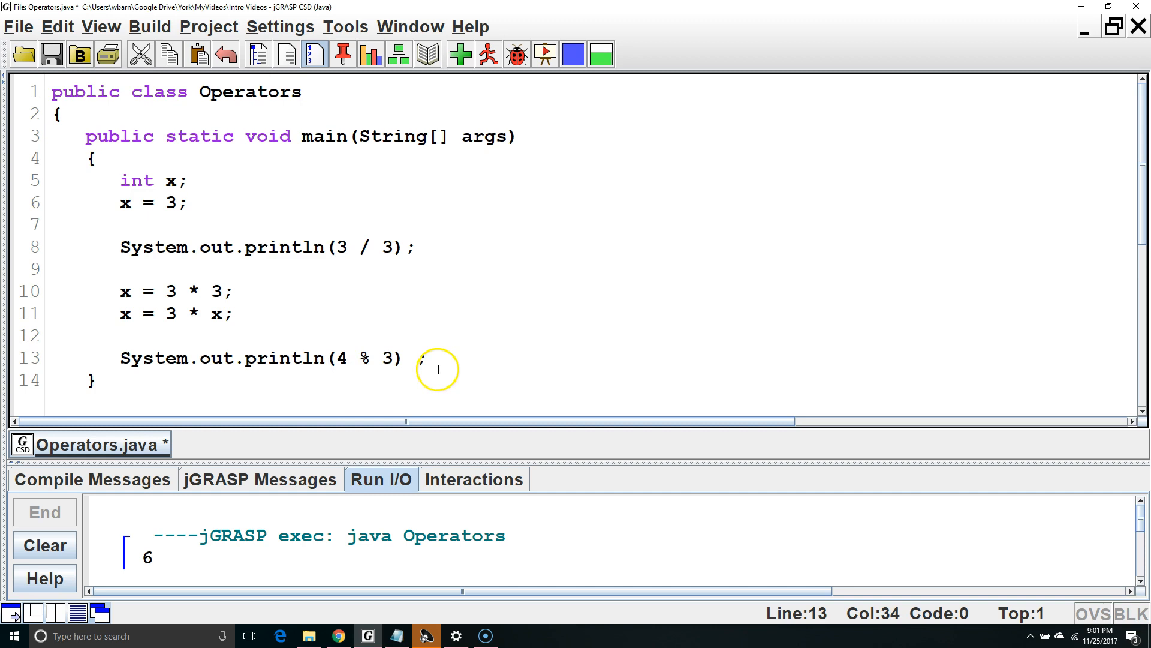
Remove the 3 / 3 print line and change the remainder to 11 % 3, running to print 2.
left_click(416, 248)
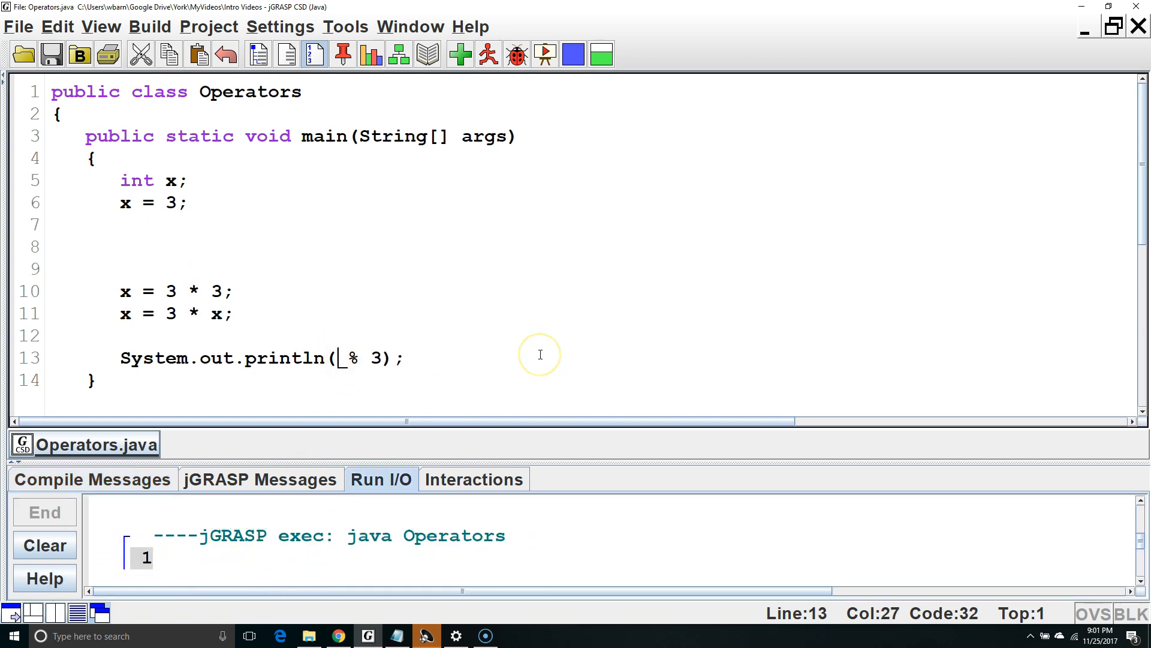
type("11")
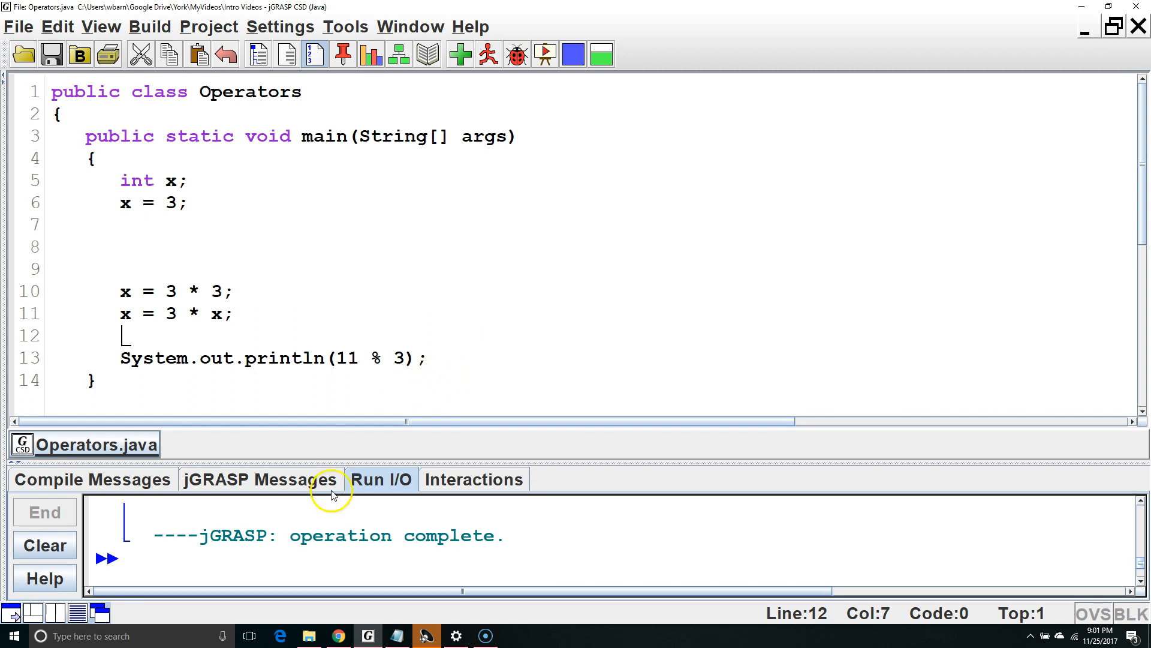
left_click(546, 54)
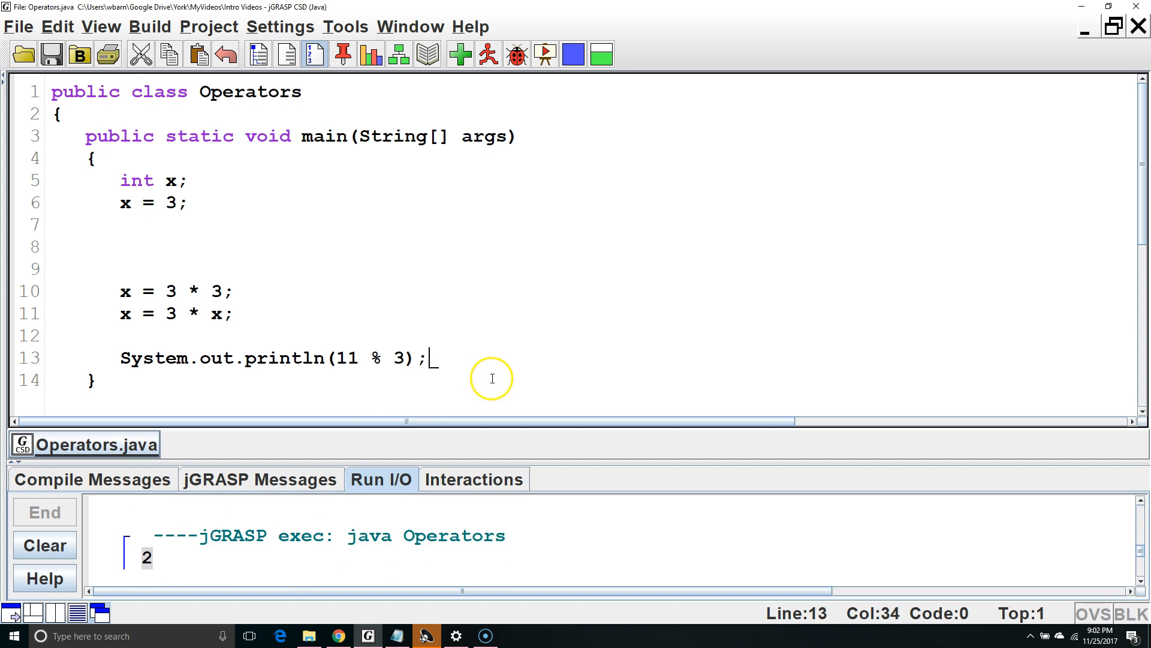
mouse_move(536, 387)
type("x")
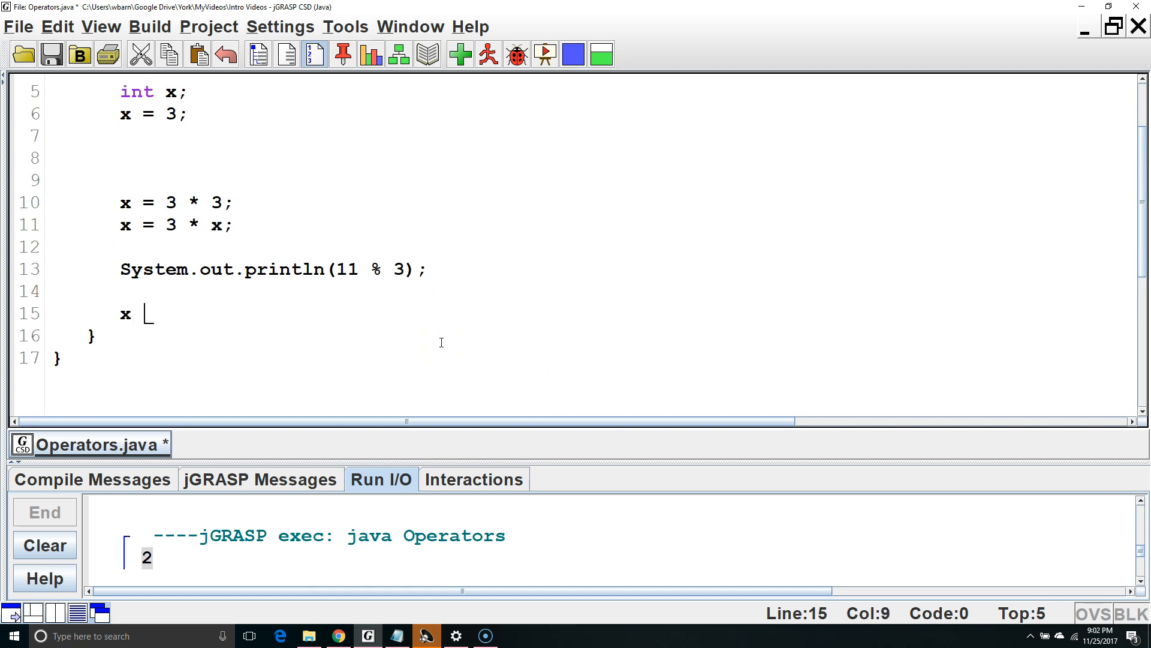
Add x = x + 1; then x++; with a //x = x + 1 long-form comment.
type("= x +")
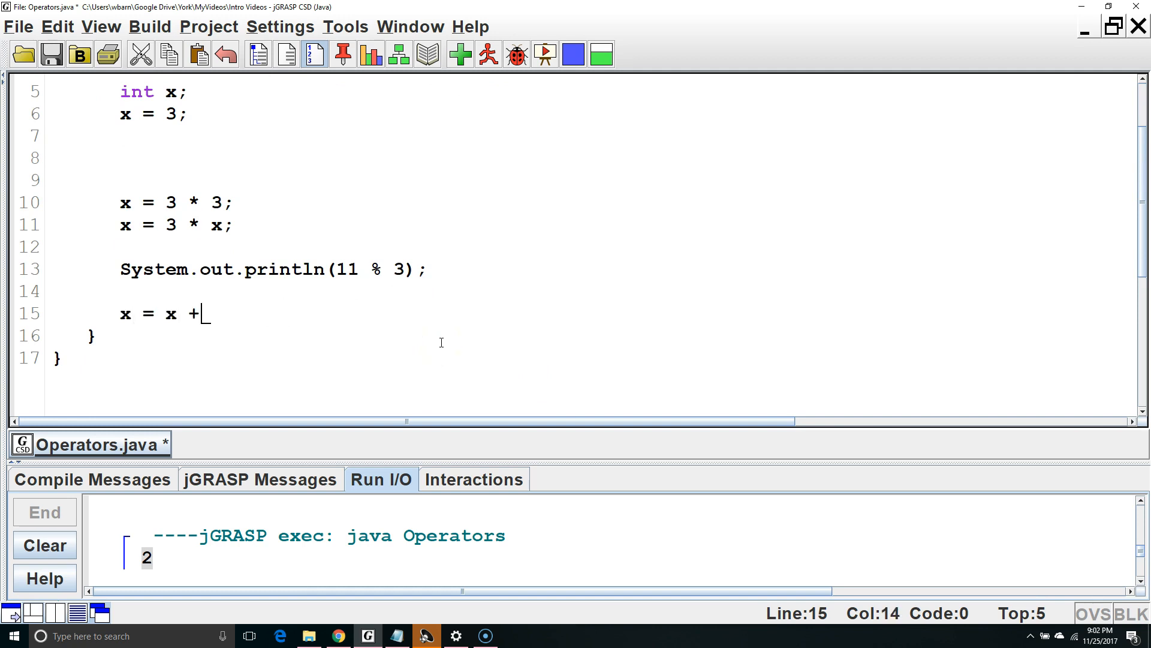
type("1;")
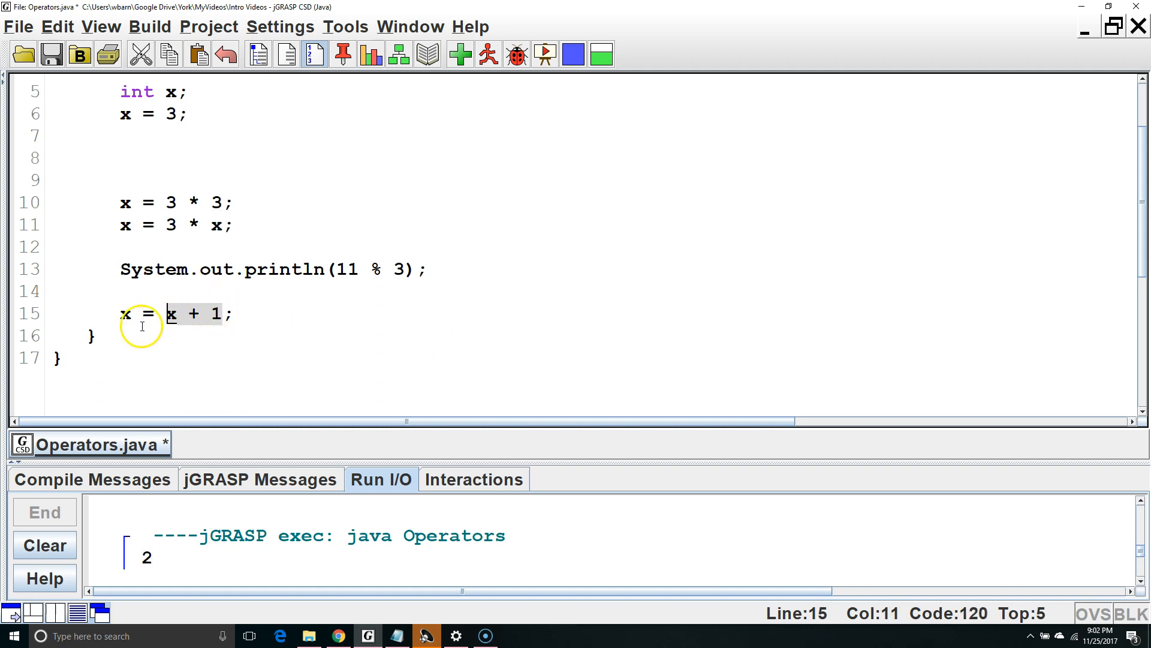
key("Enter")
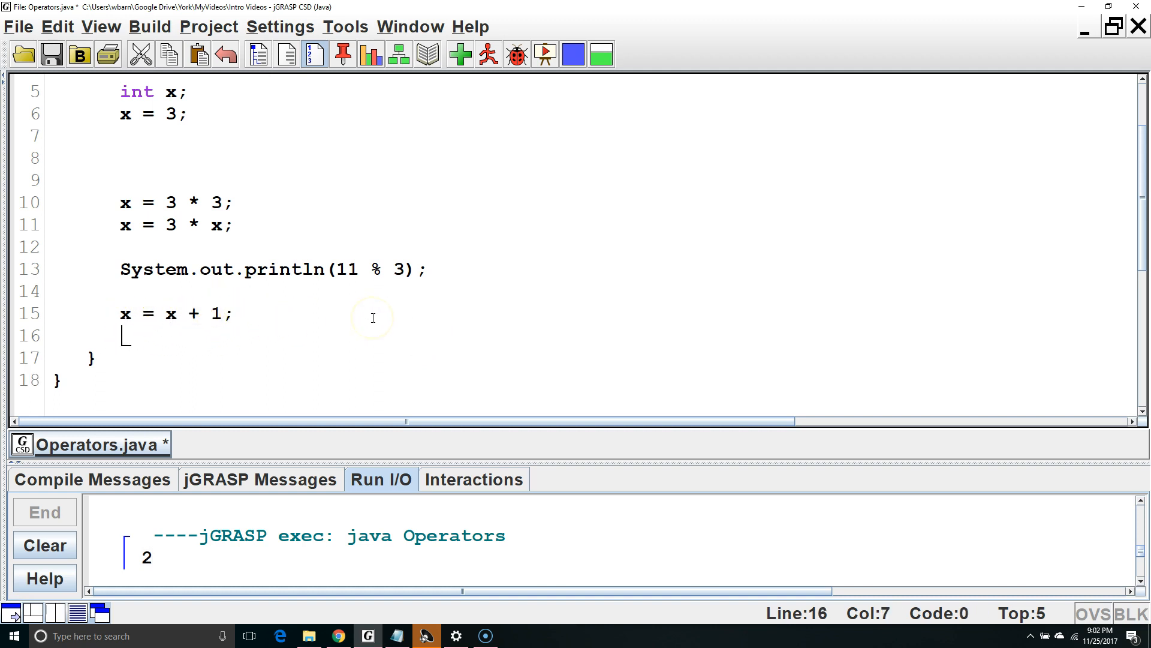
type("x++")
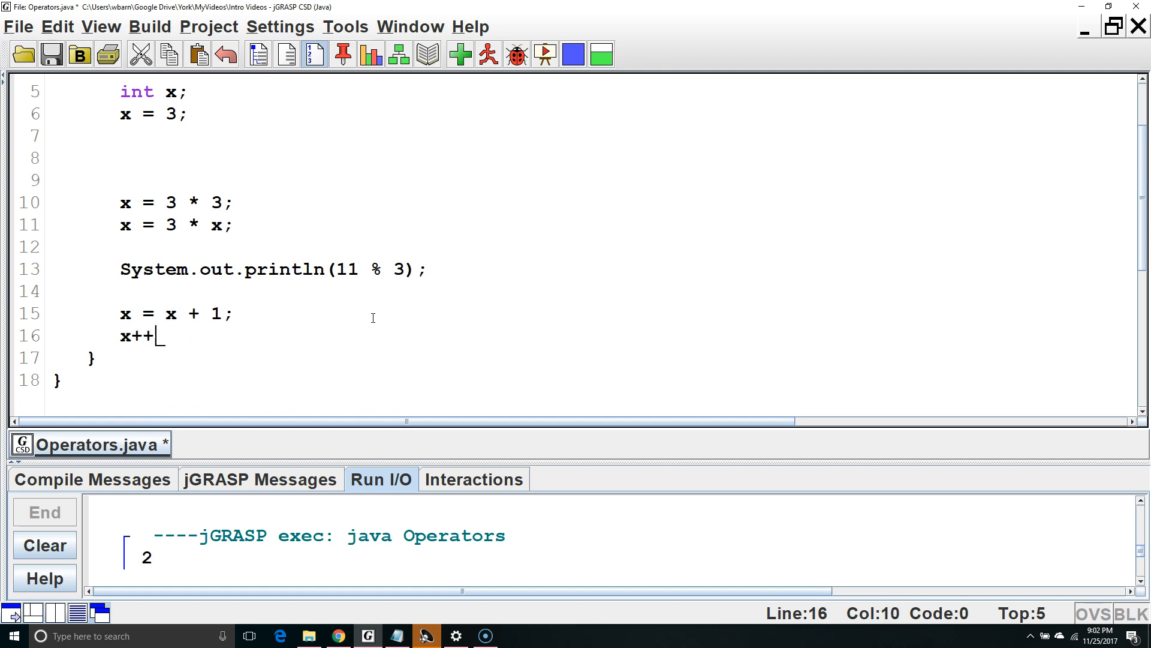
type(";")
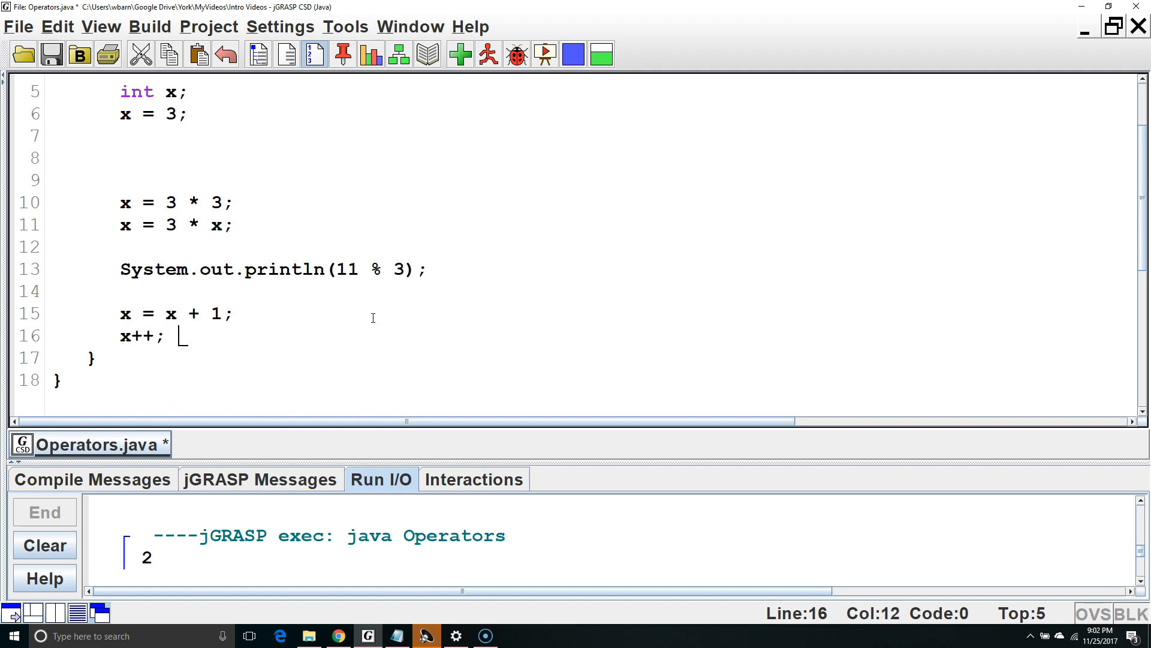
type("//x = x")
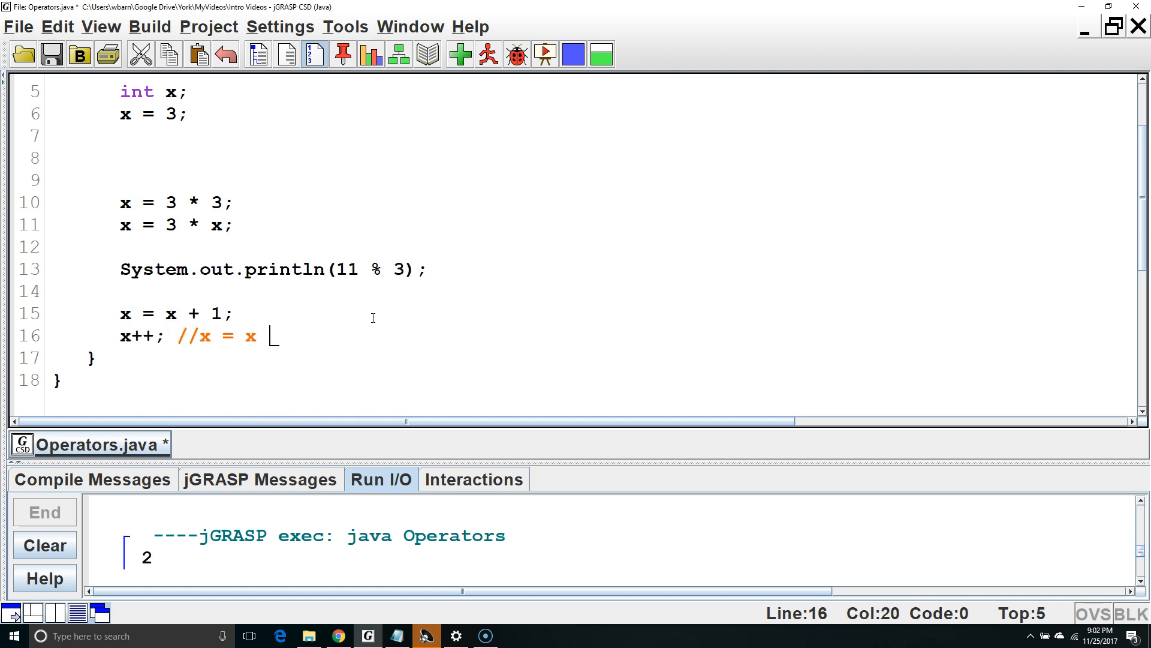
type("+ 1")
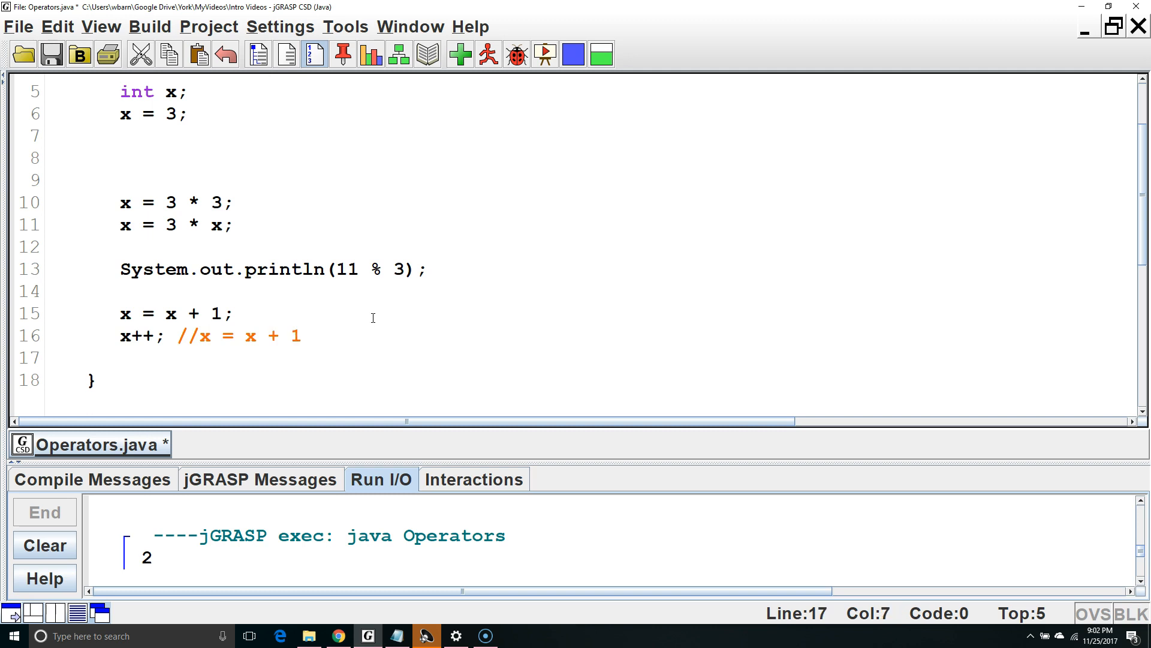
Add x--; and x *= 3; each with its long-form comment (x = x * 3).
type("x--;")
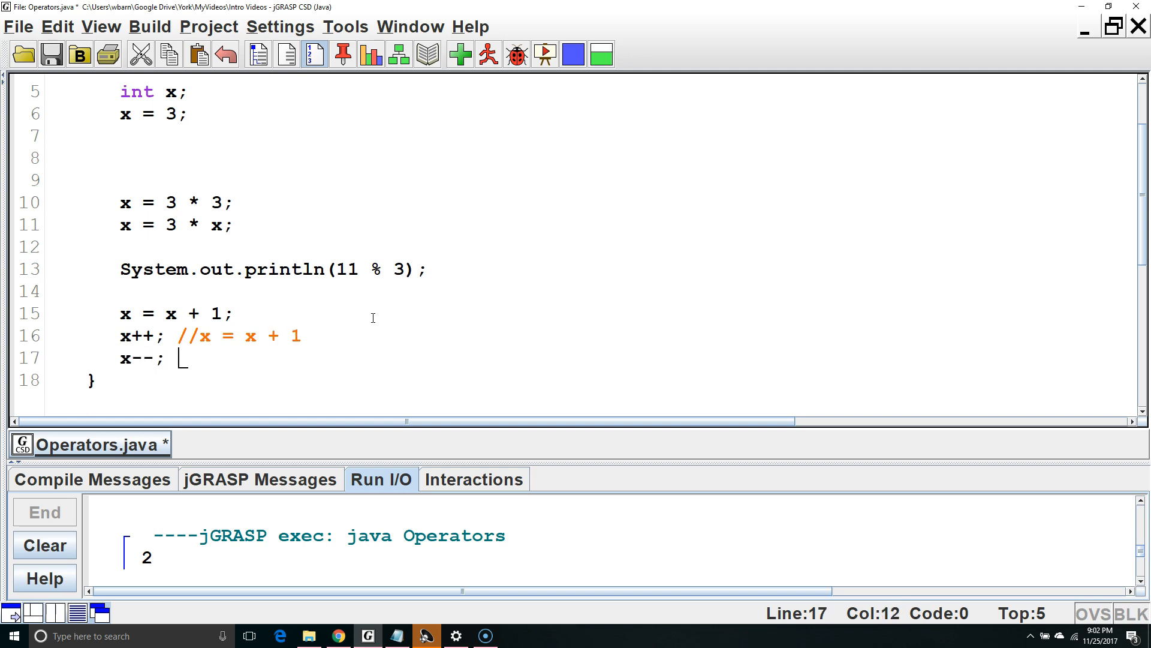
type("// x = x - 1")
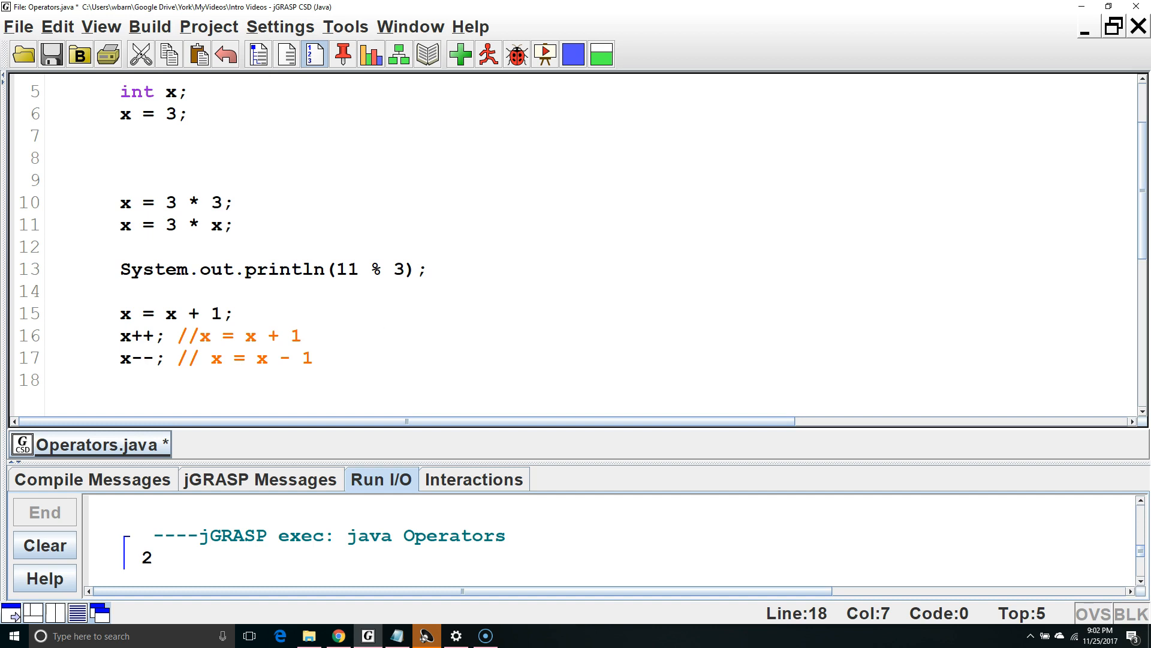
type("x")
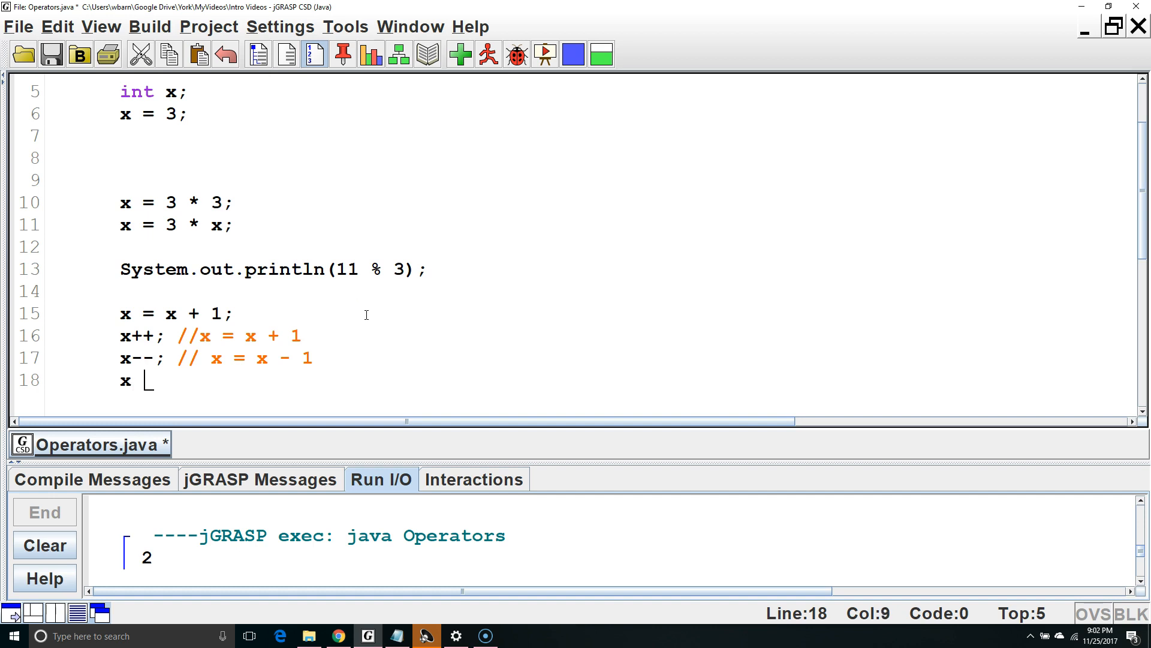
type("*=")
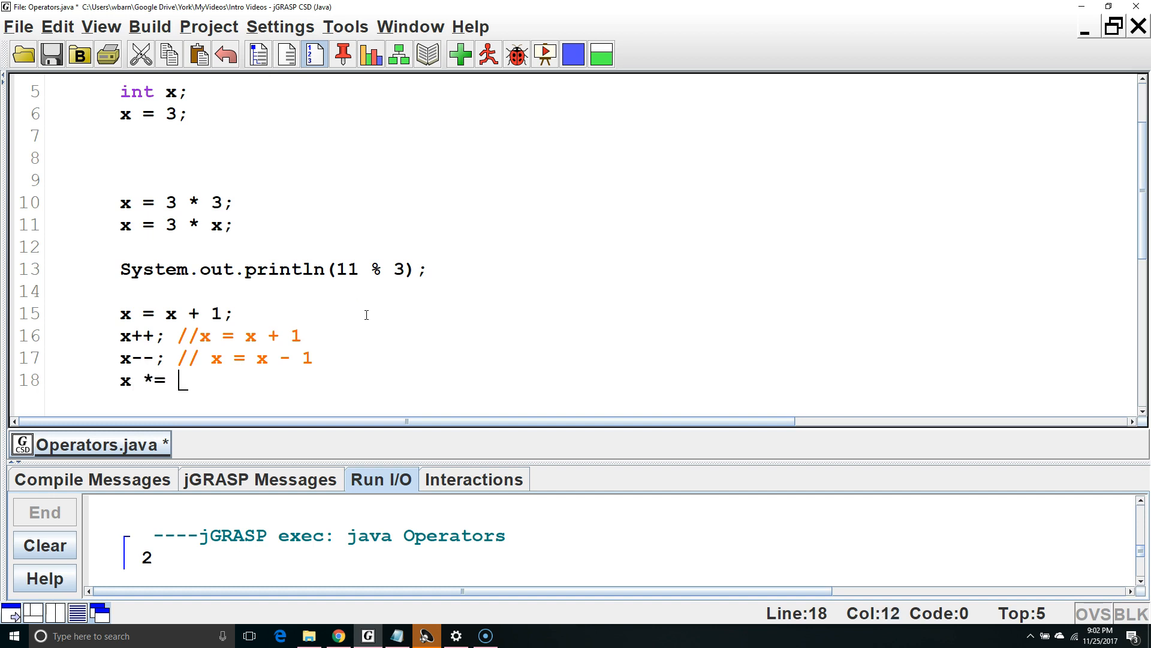
type("3;")
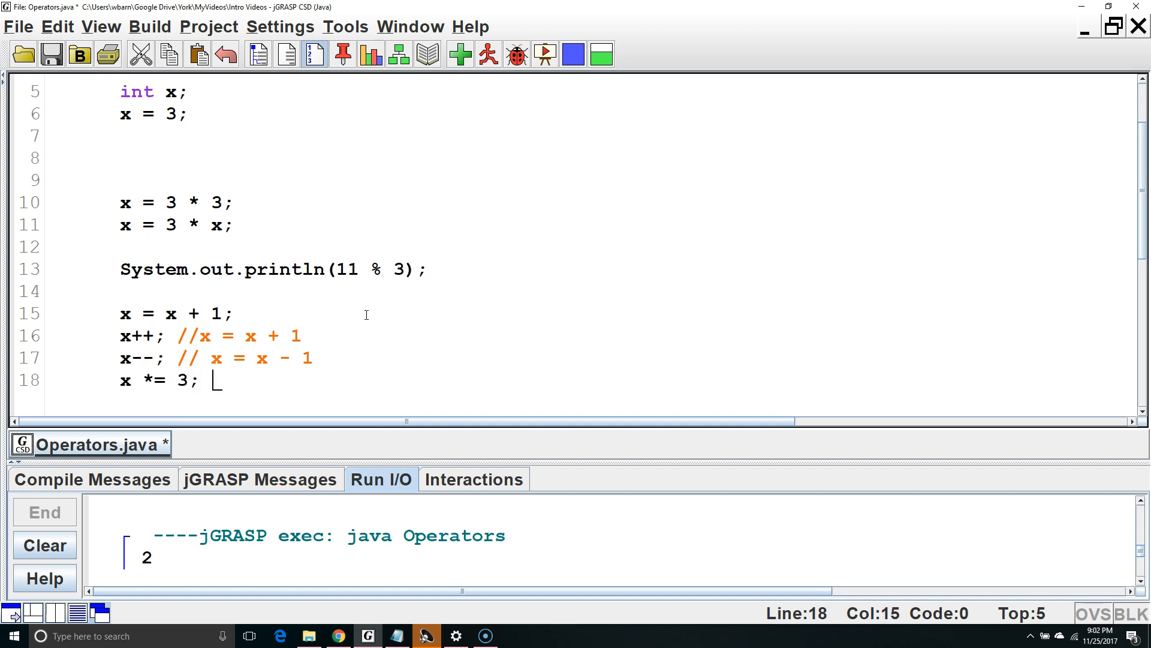
type("//x =")
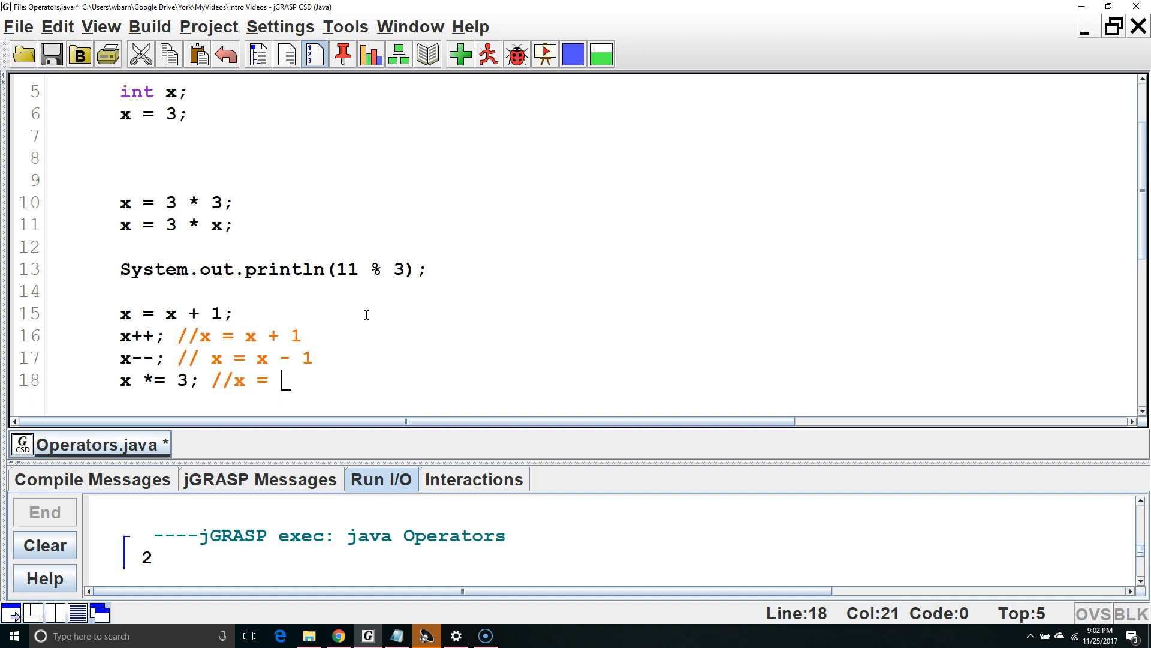
type("x * 3")
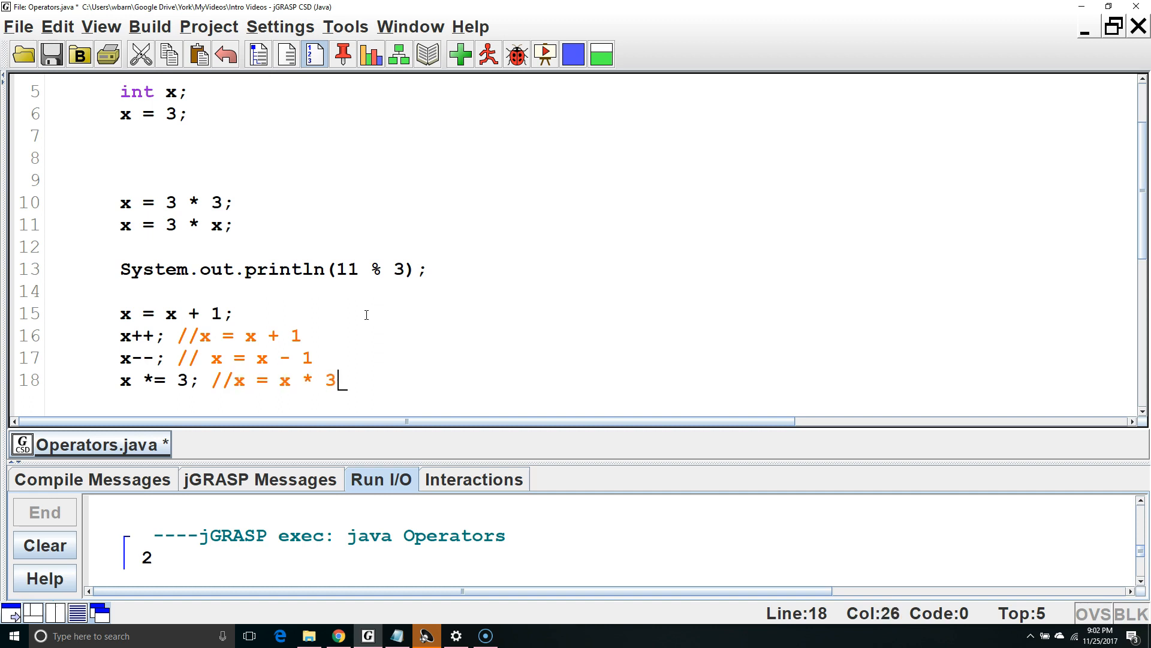
type(";")
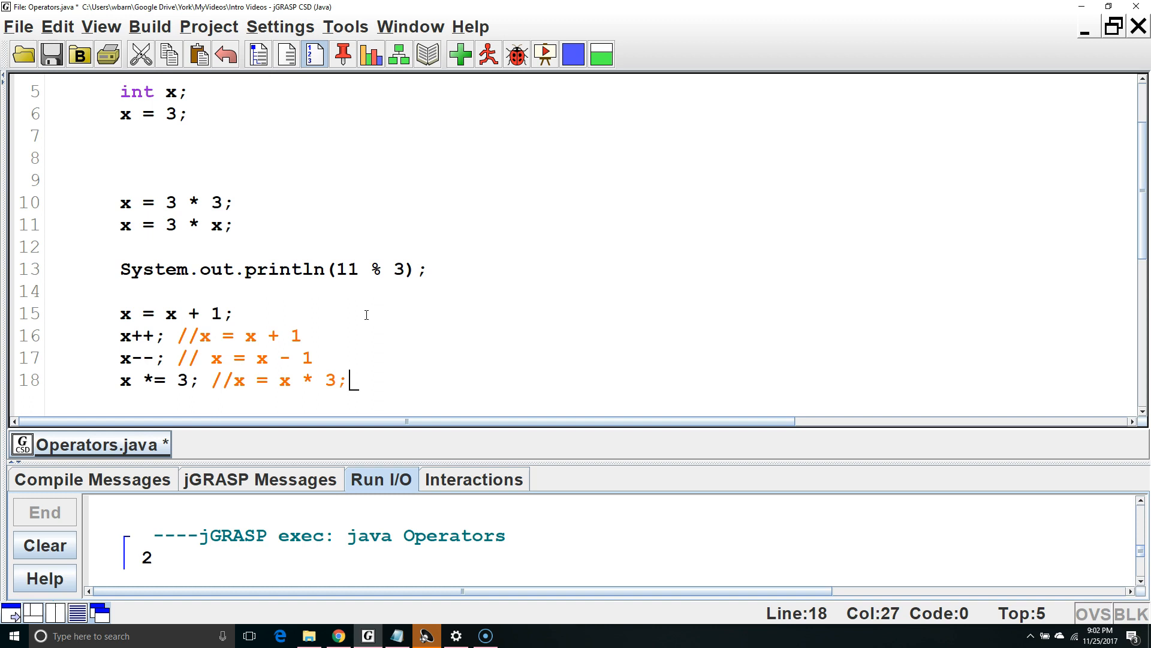
Declare boolean z = true; on a new line in main.
scroll("down", 3)
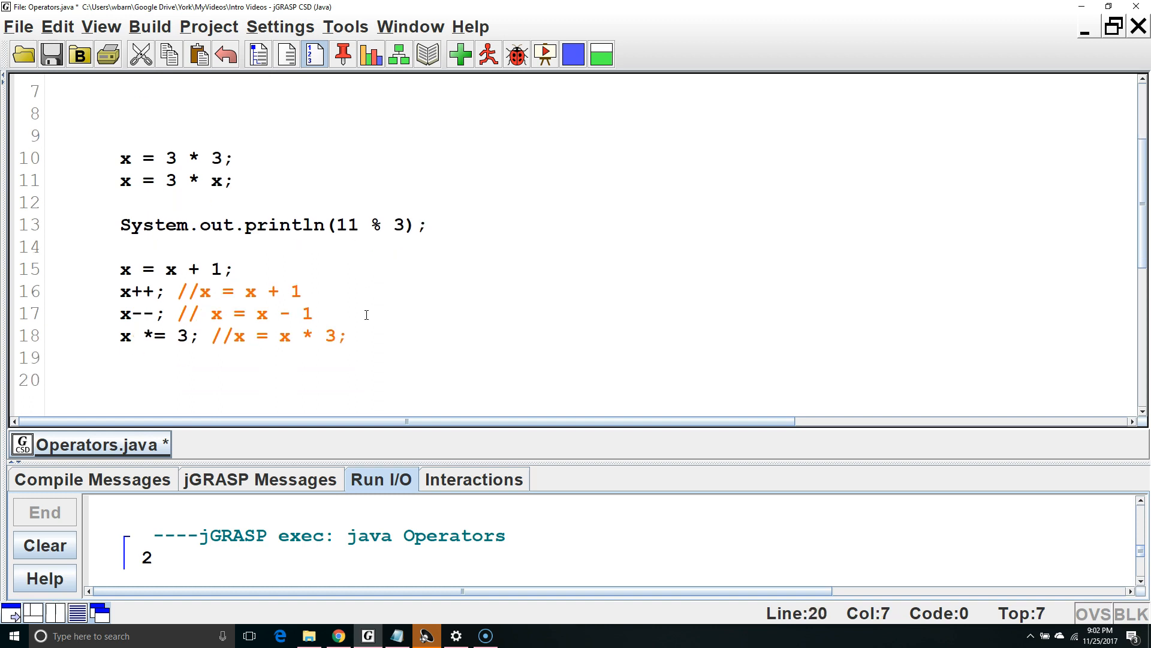
type("boolean")
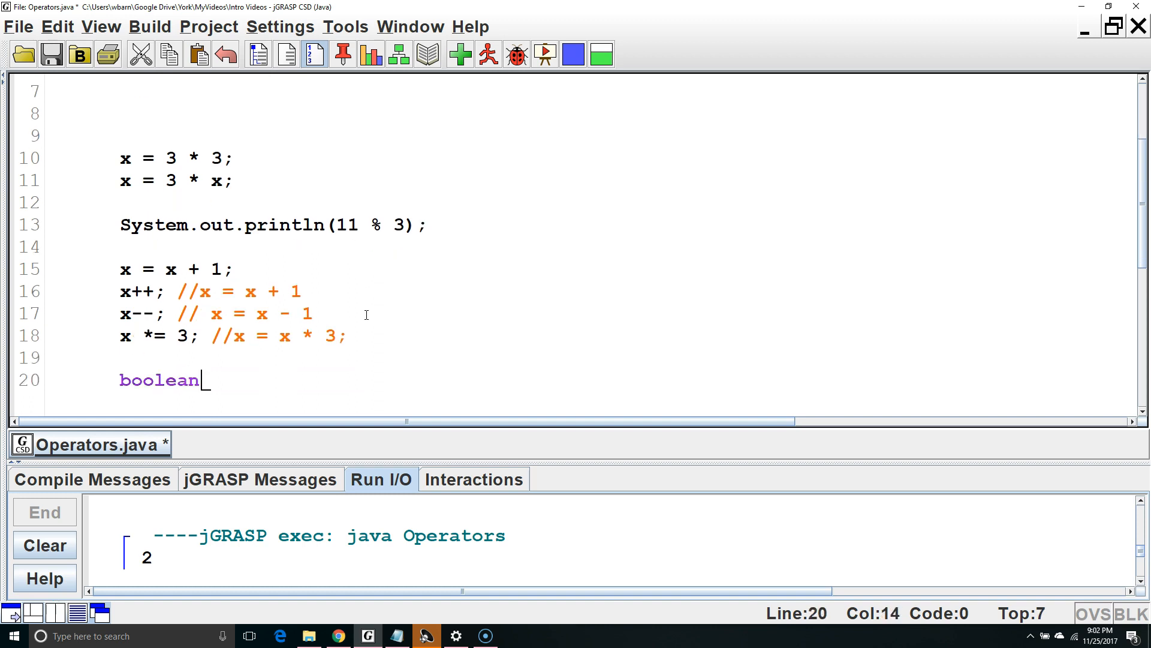
type("z")
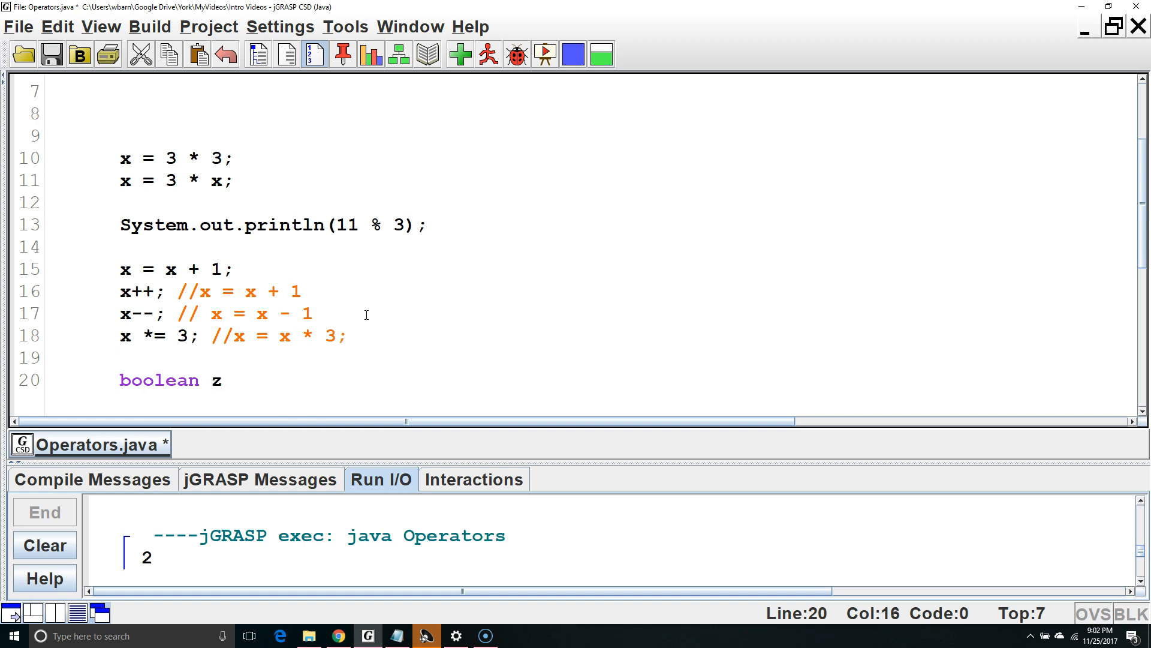
type("= true")
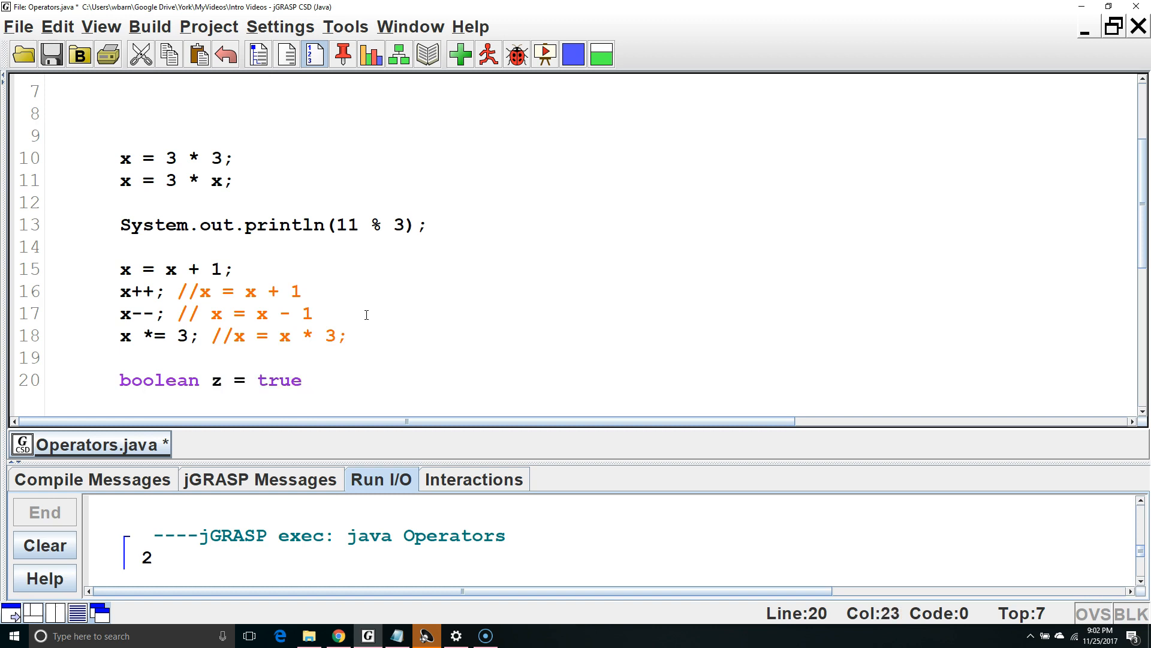
type(";")
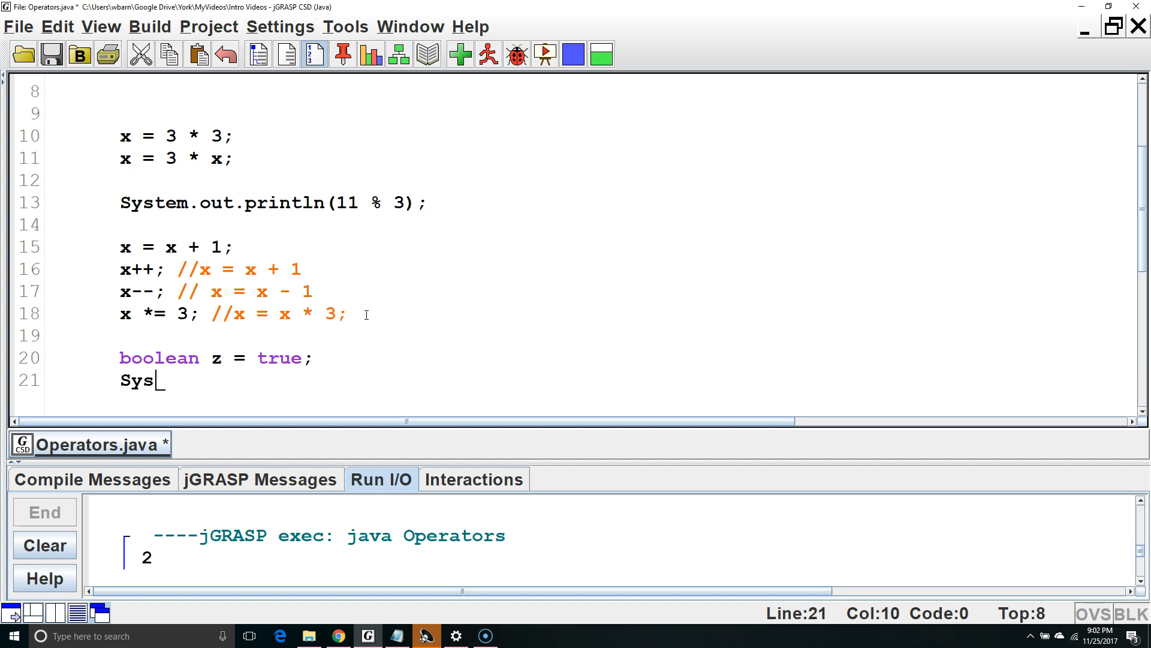
Print the negation with System.out.println(!z);, which outputs false.
type("tem.out.")
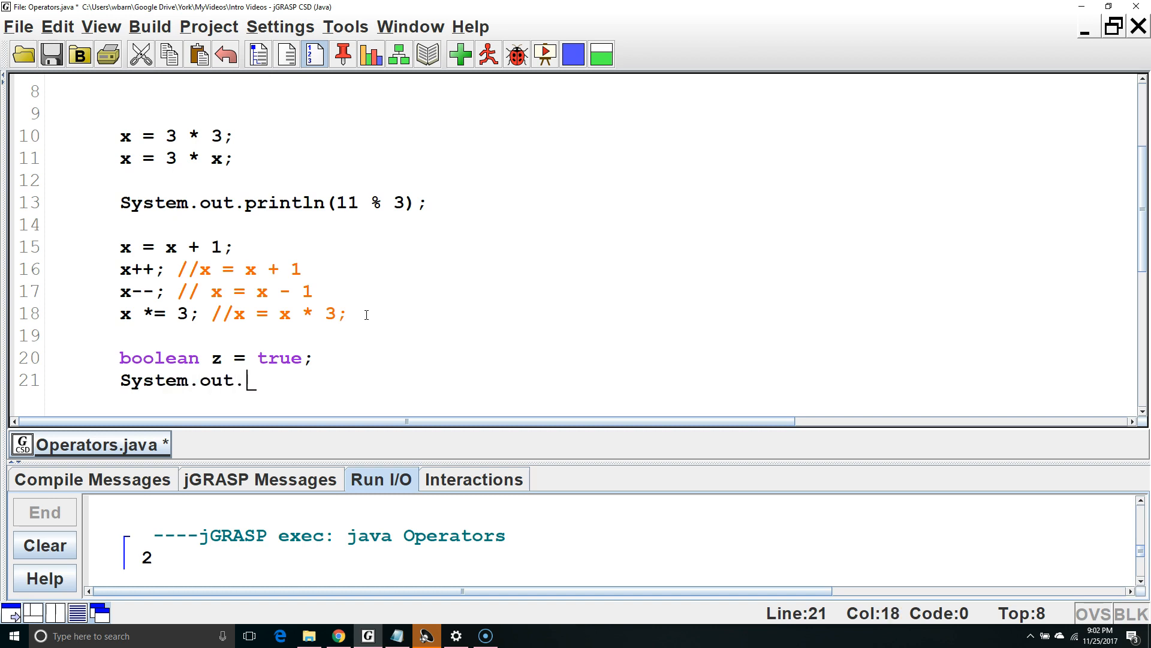
type("println(!")
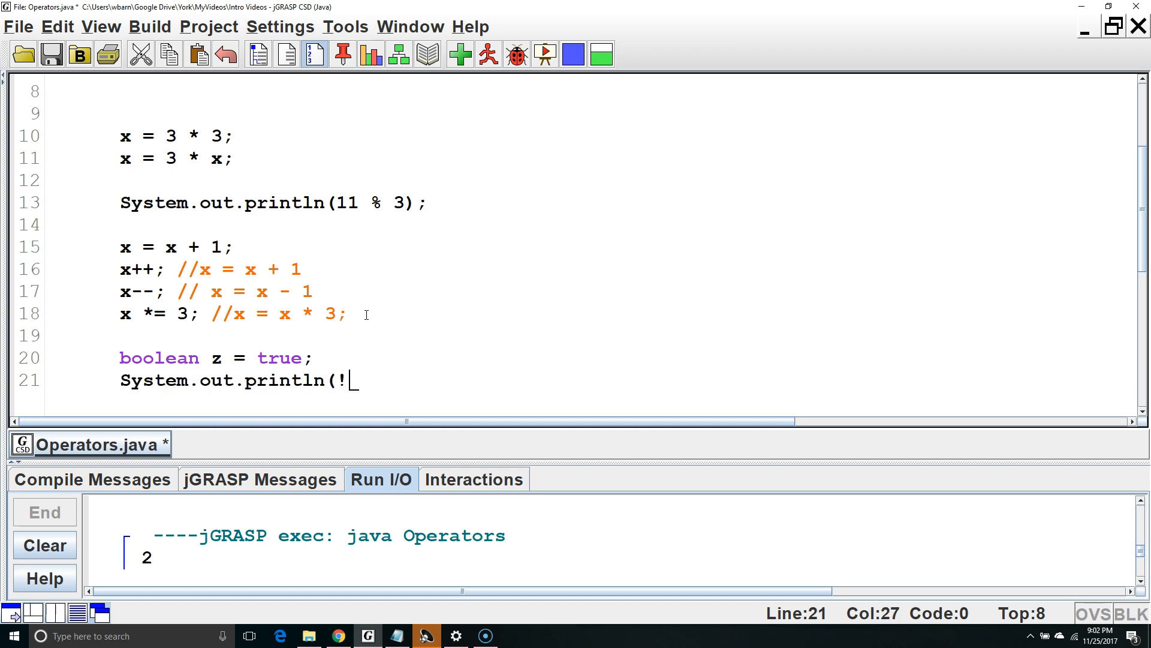
type("z")
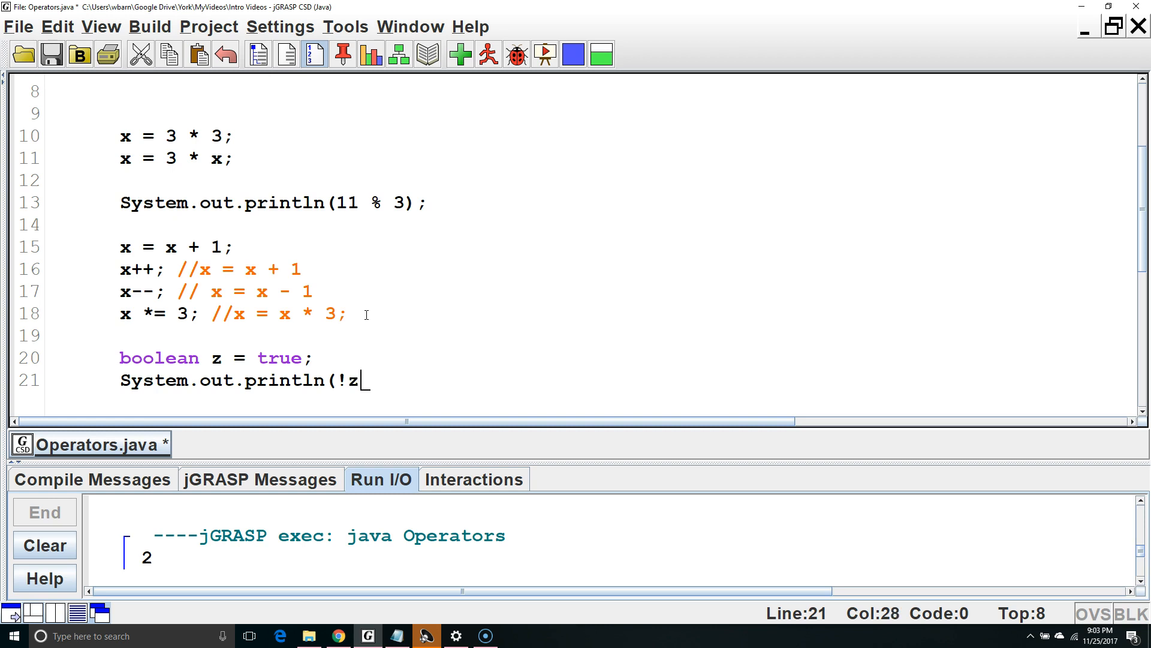
type(");")
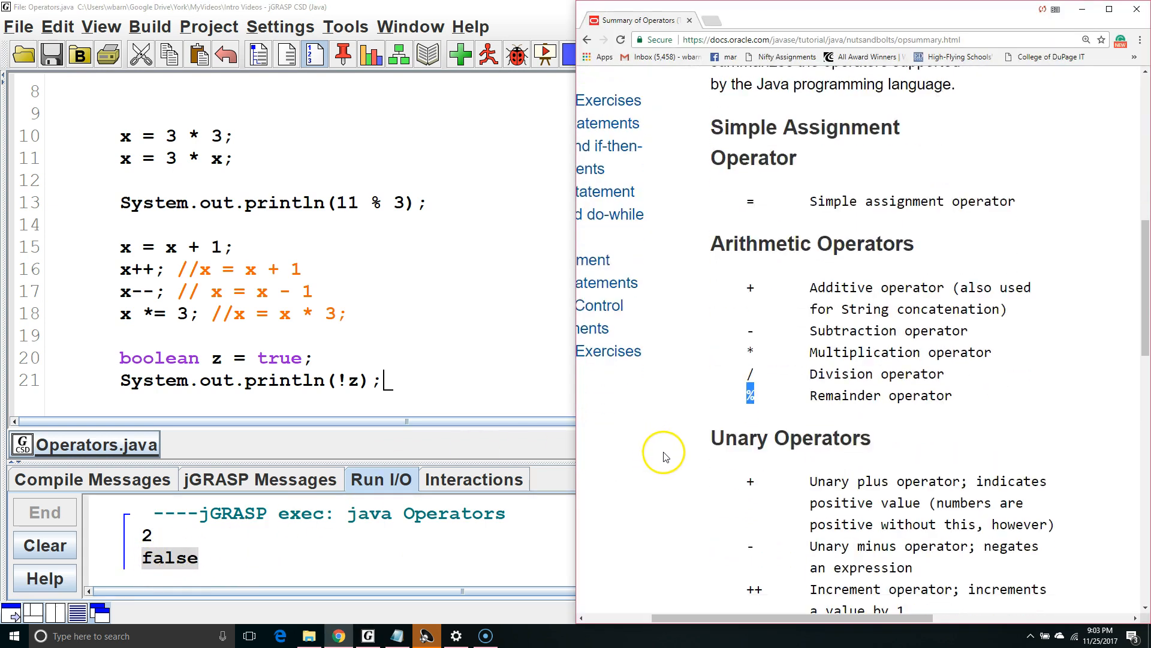
Scroll the Oracle Summary of Operators page and highlight its heading beside the code.
scroll("down", 3)
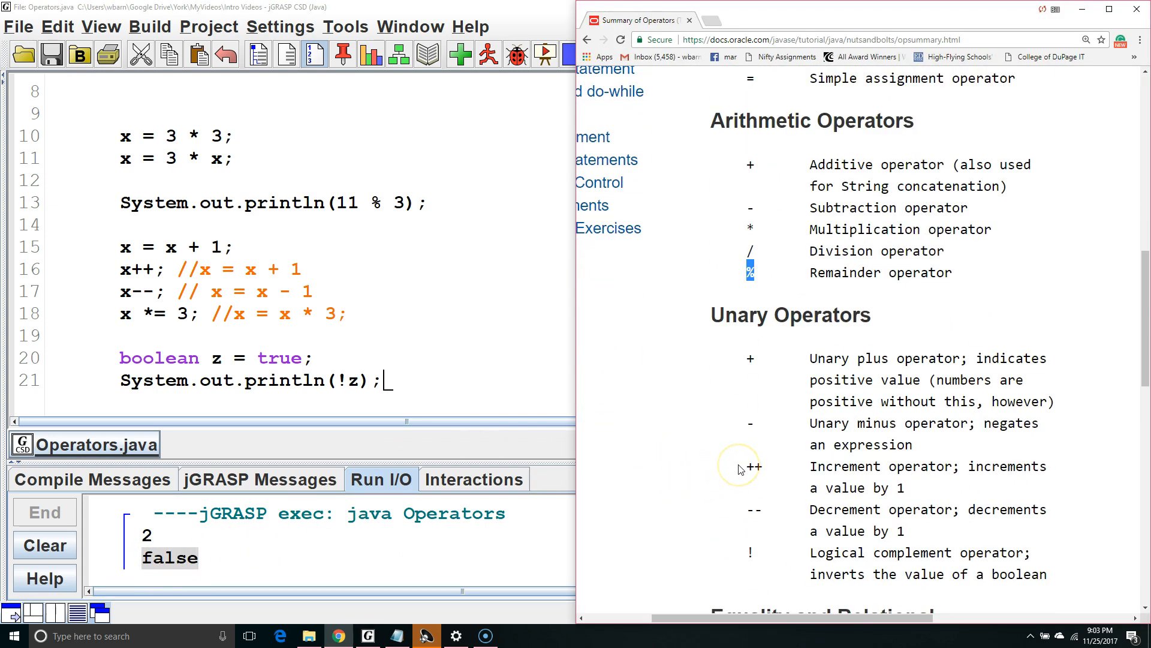
scroll("up", 3)
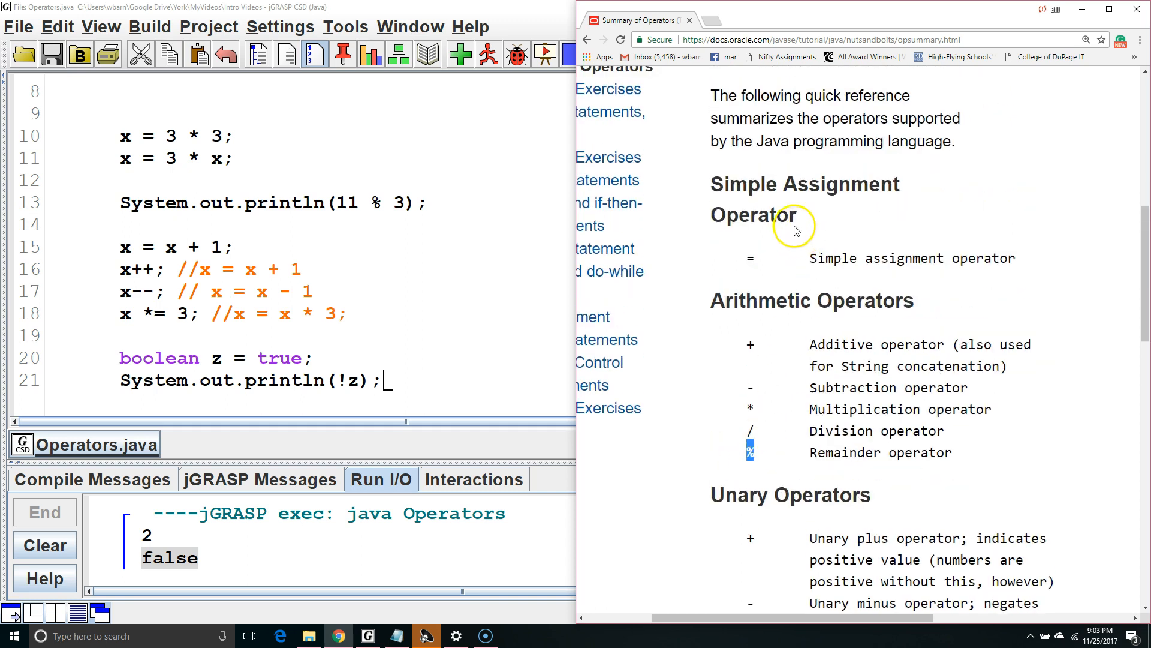
mouse_move(767, 469)
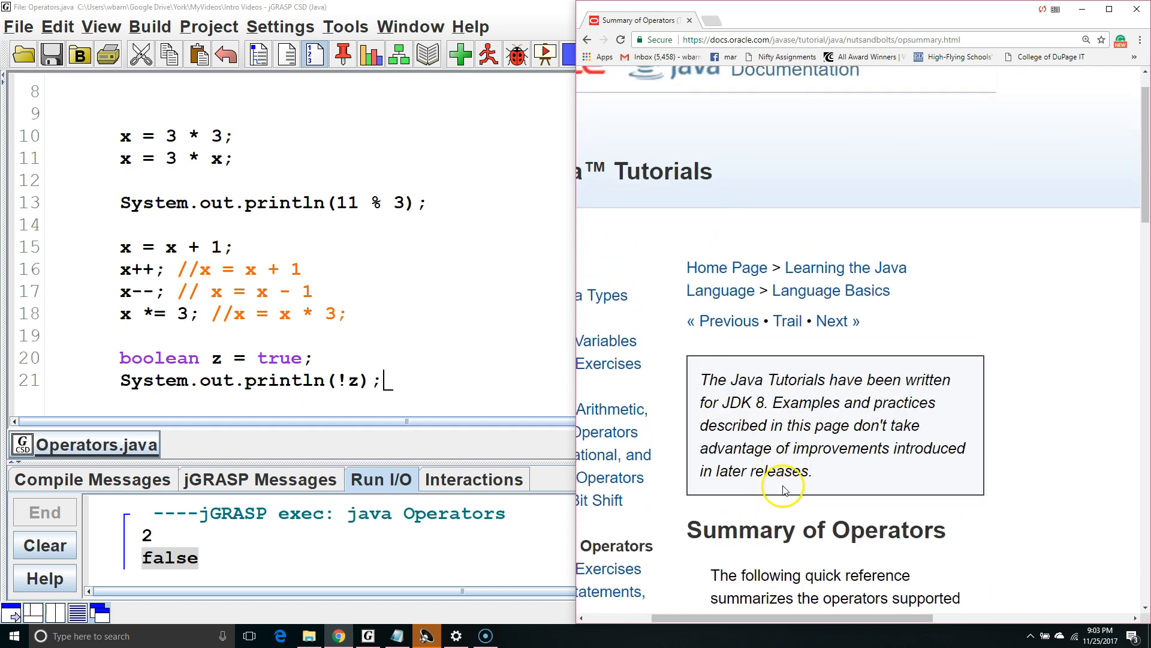
mouse_move(953, 533)
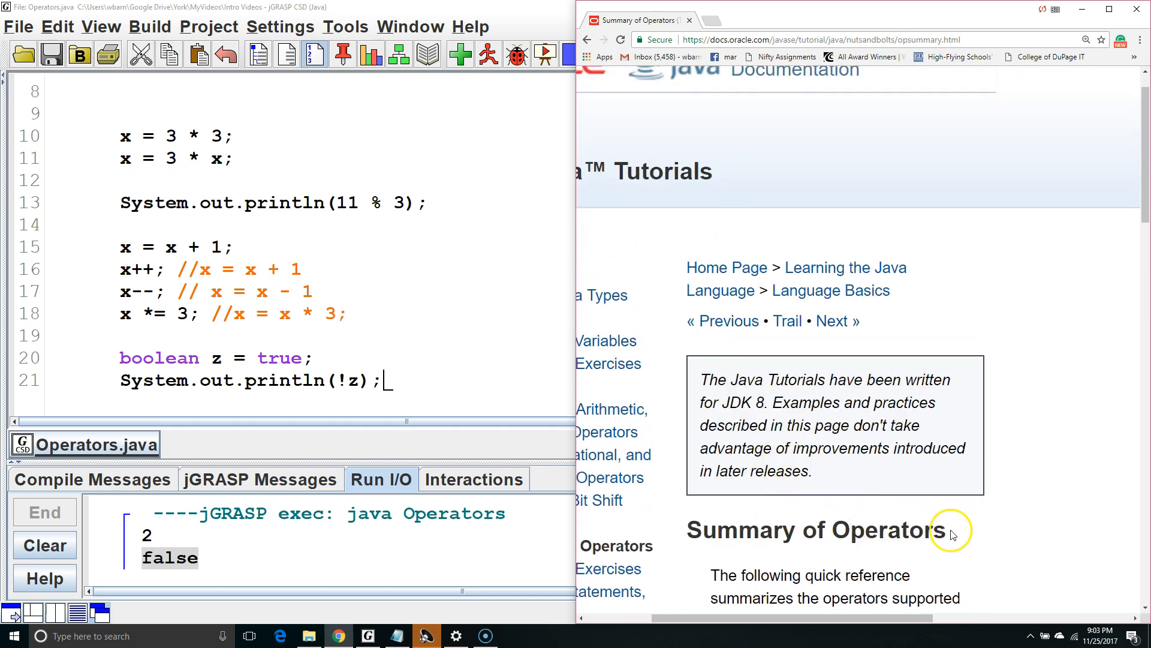
left_click_drag(951, 532, 694, 531)
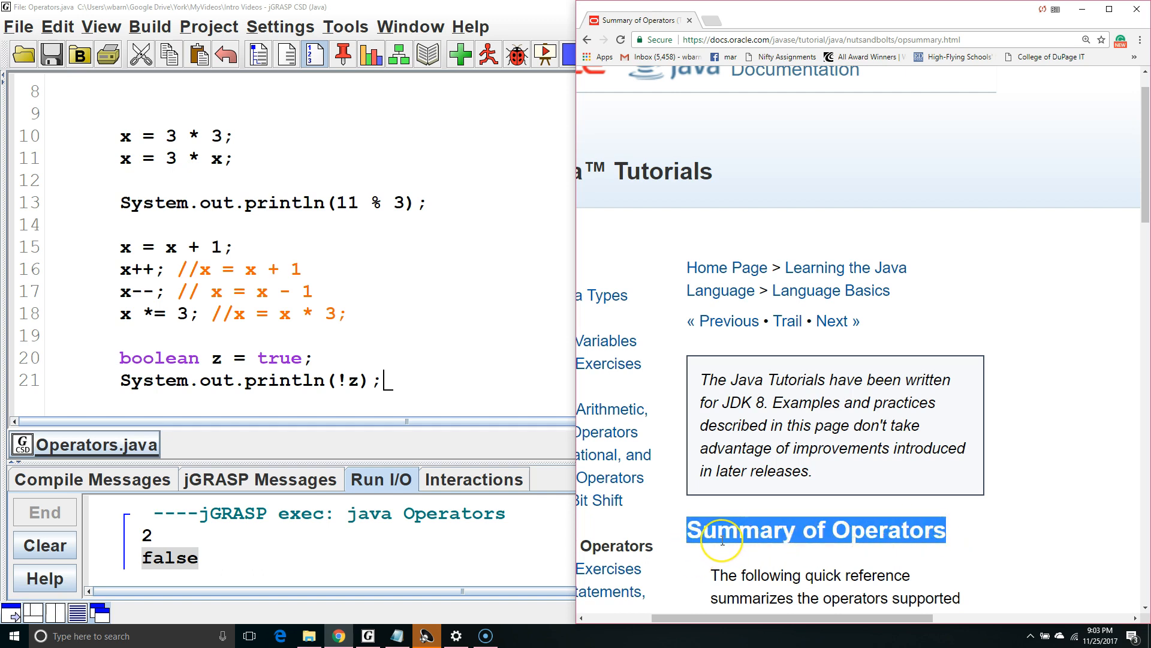
scroll("down", 3)
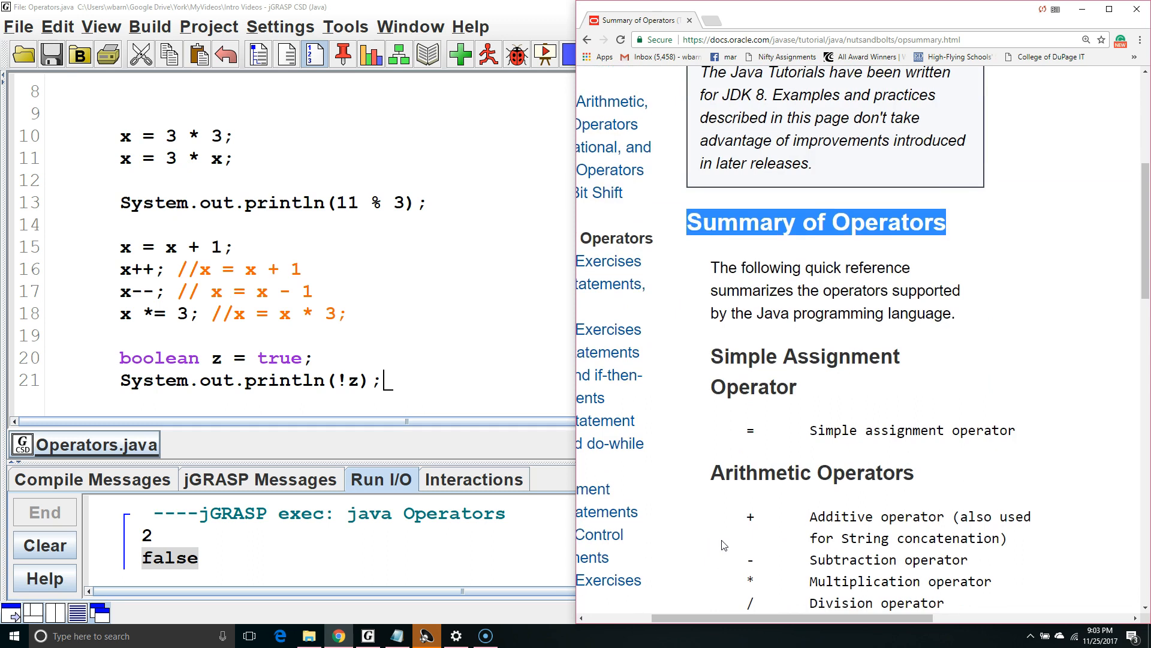